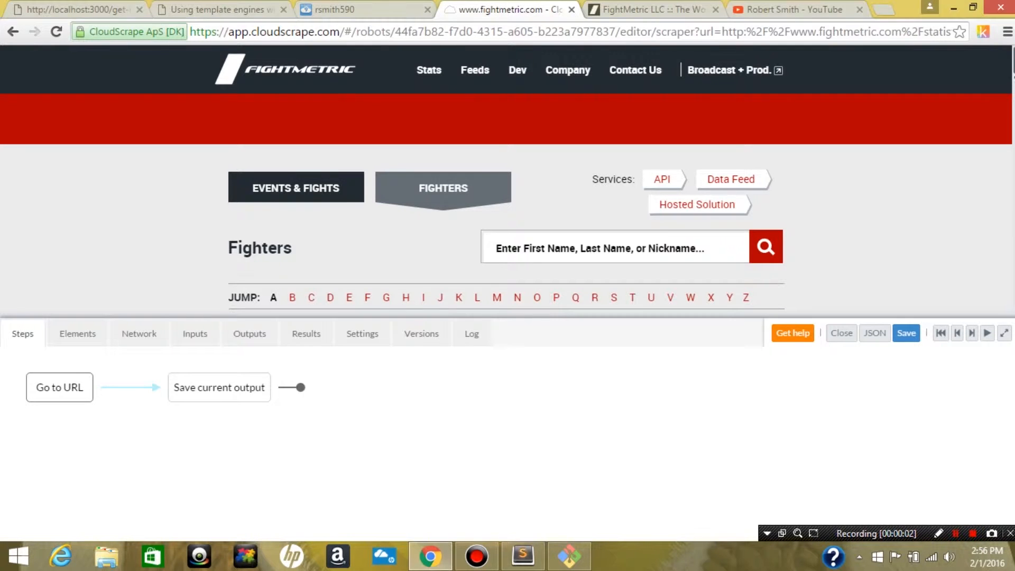
# Select a letter link in the JUMP row and loop the robot through all 26 A–Z links
pyautogui.scroll(-3)
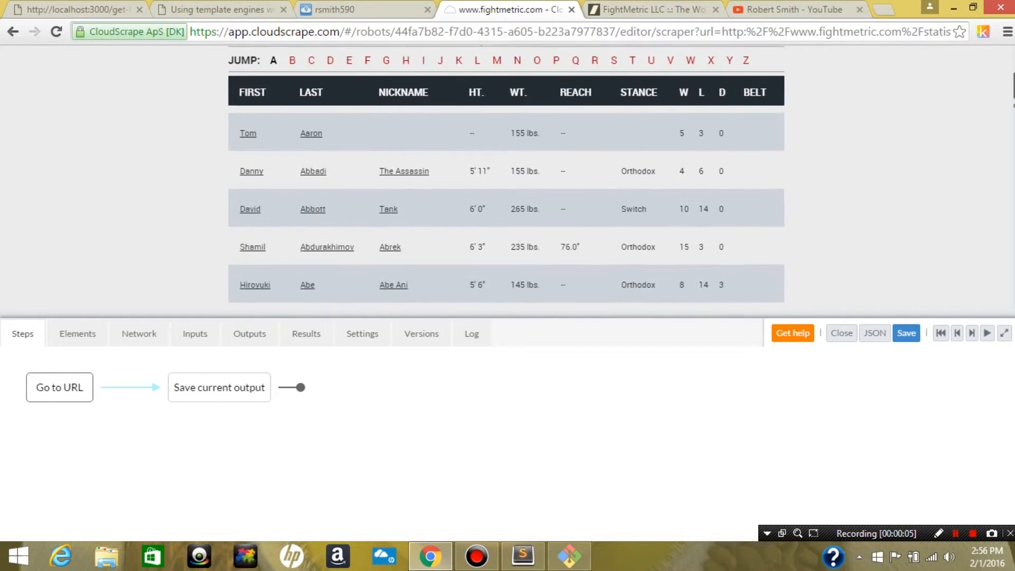
pyautogui.scroll(-3)
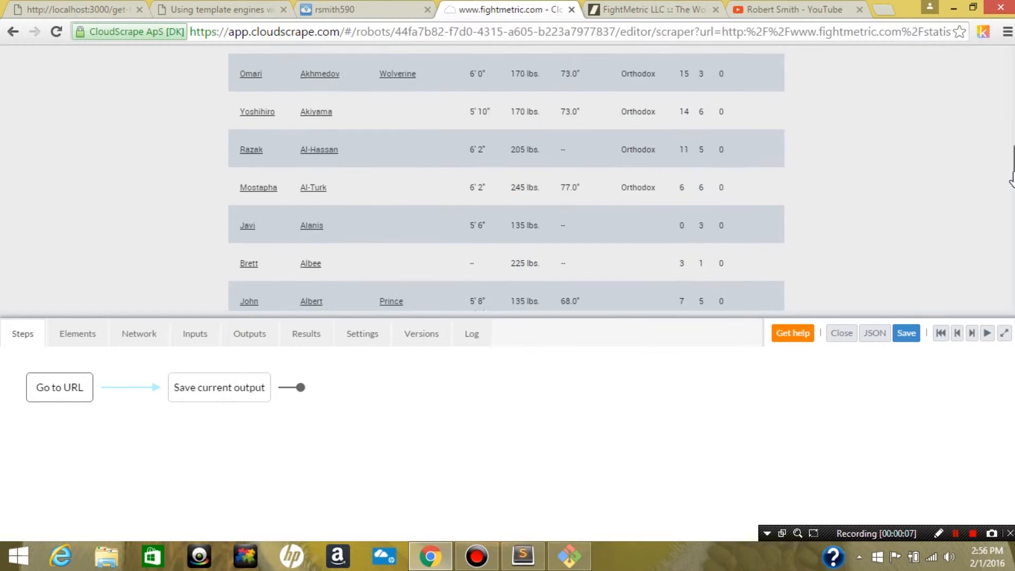
pyautogui.scroll(3)
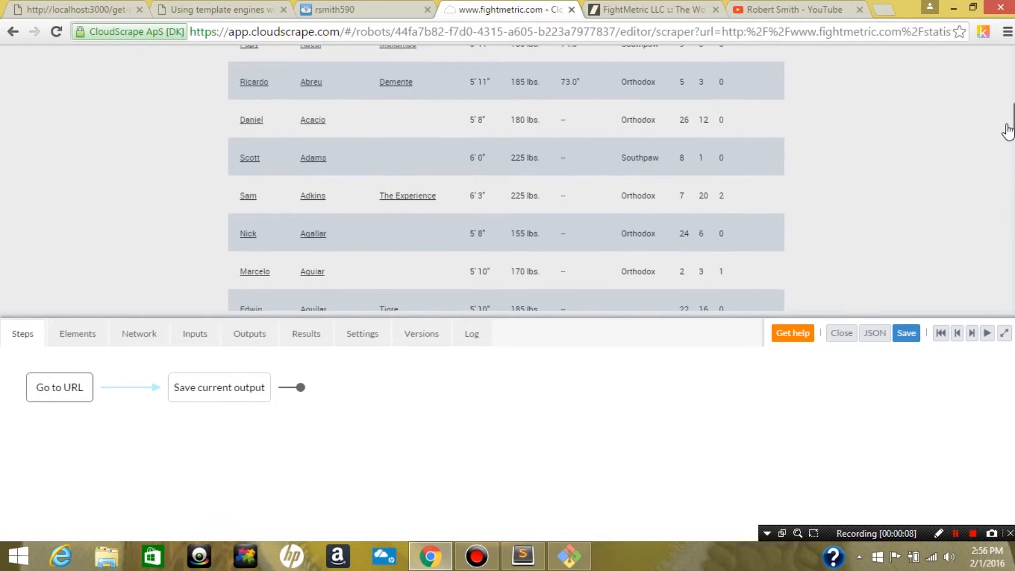
pyautogui.scroll(3)
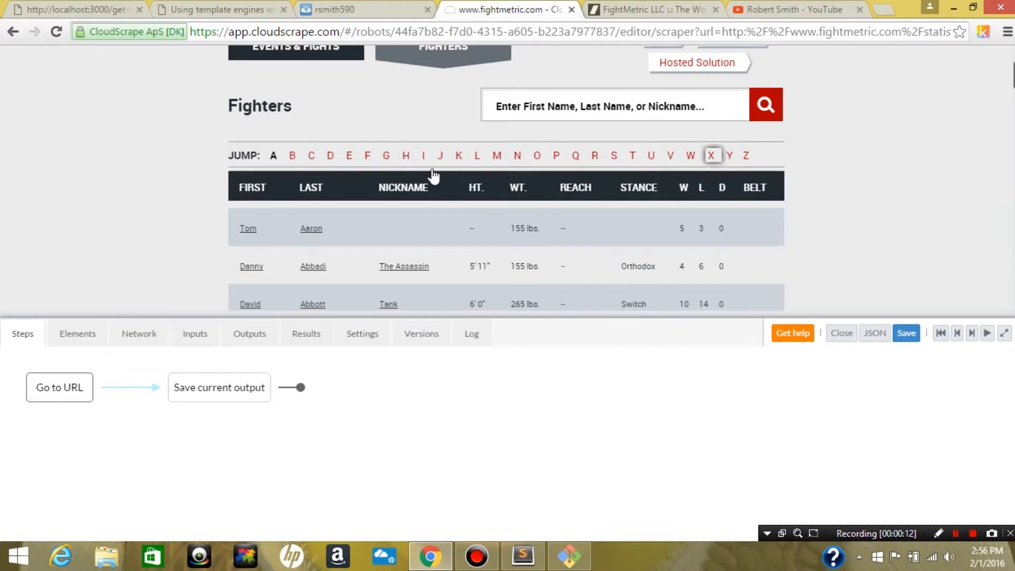
pyautogui.moveTo(109, 404)
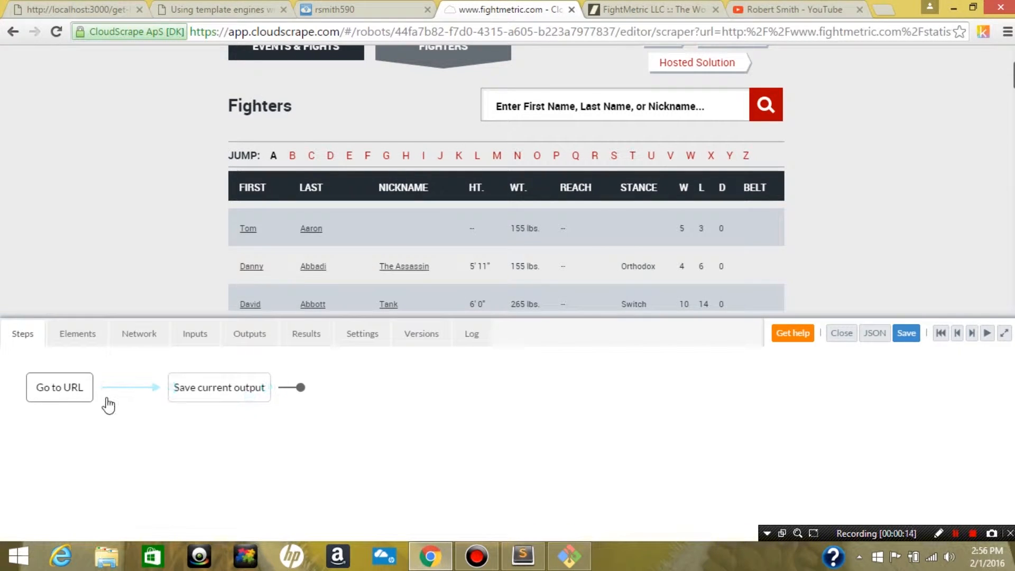
pyautogui.moveTo(292, 155)
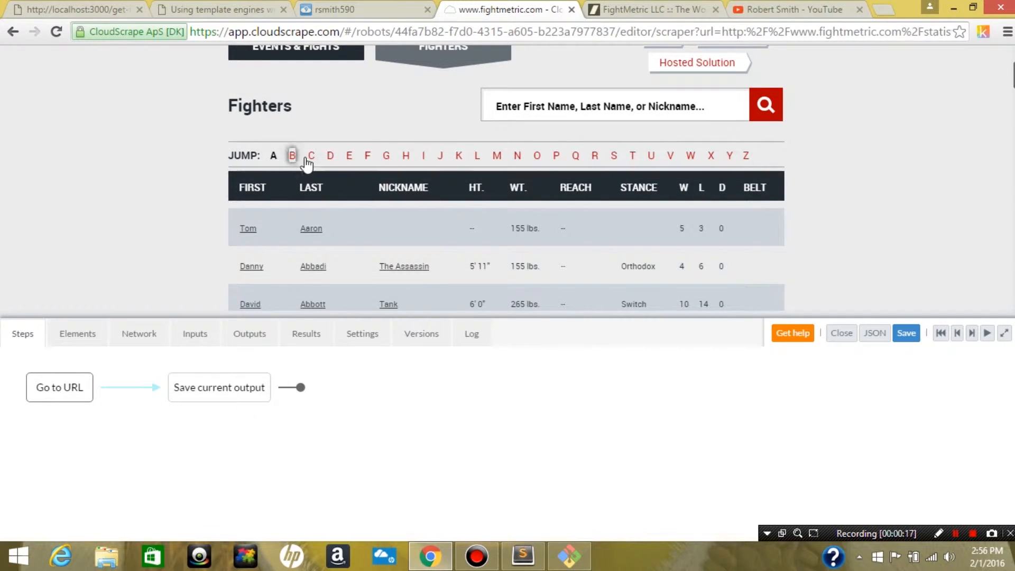
pyautogui.click(273, 155)
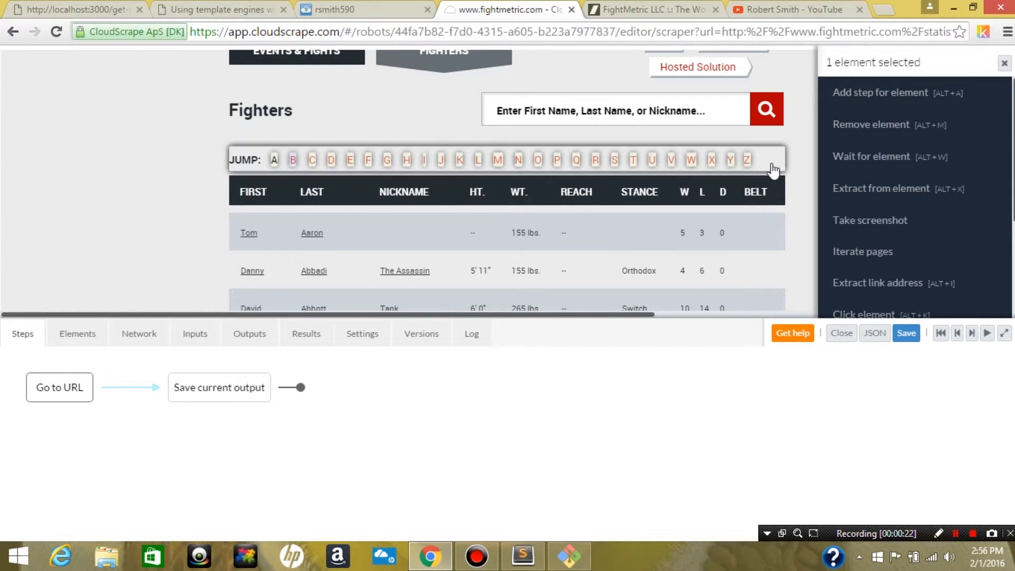
pyautogui.scroll(-3)
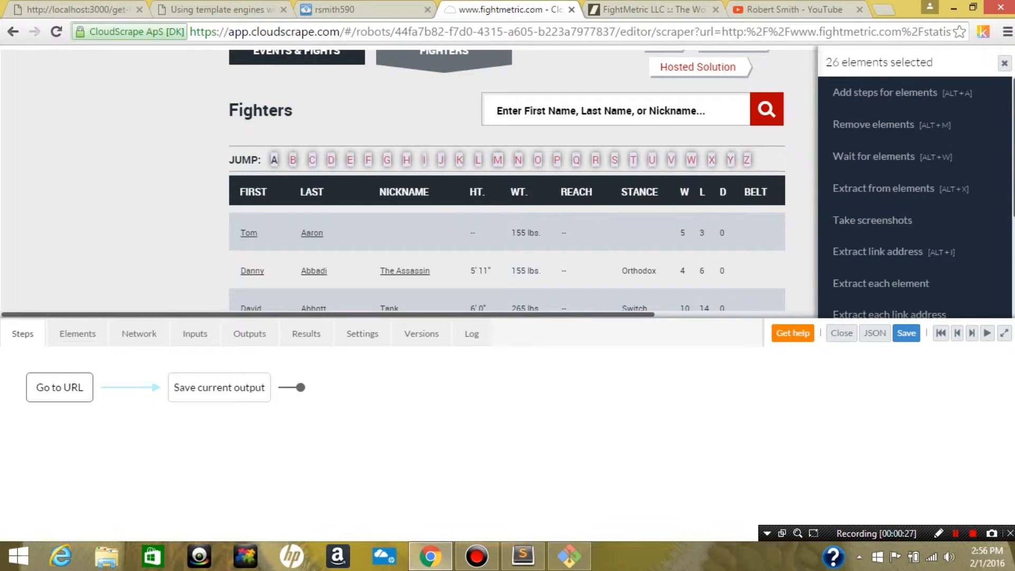
pyautogui.scroll(-3)
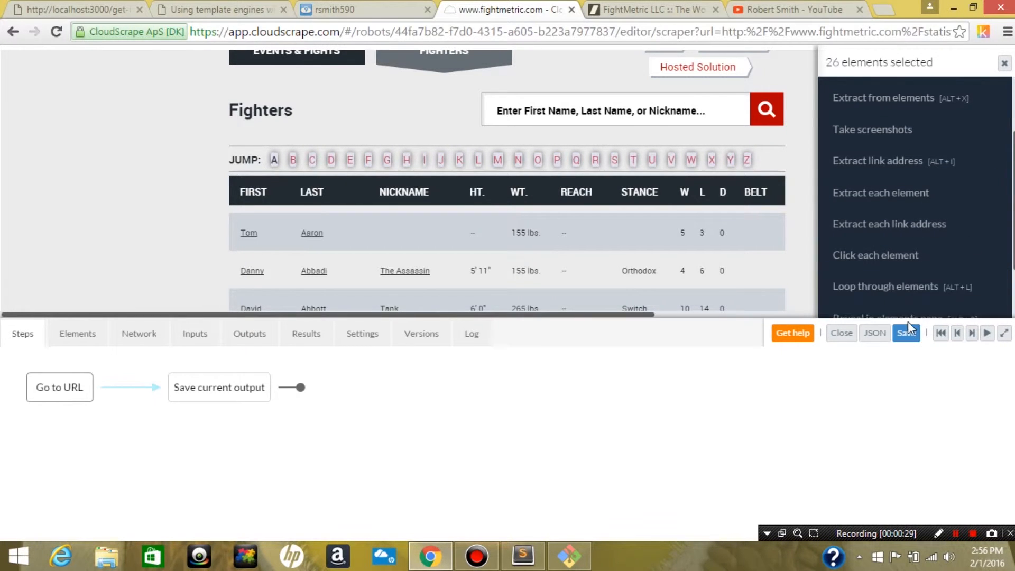
pyautogui.click(886, 286)
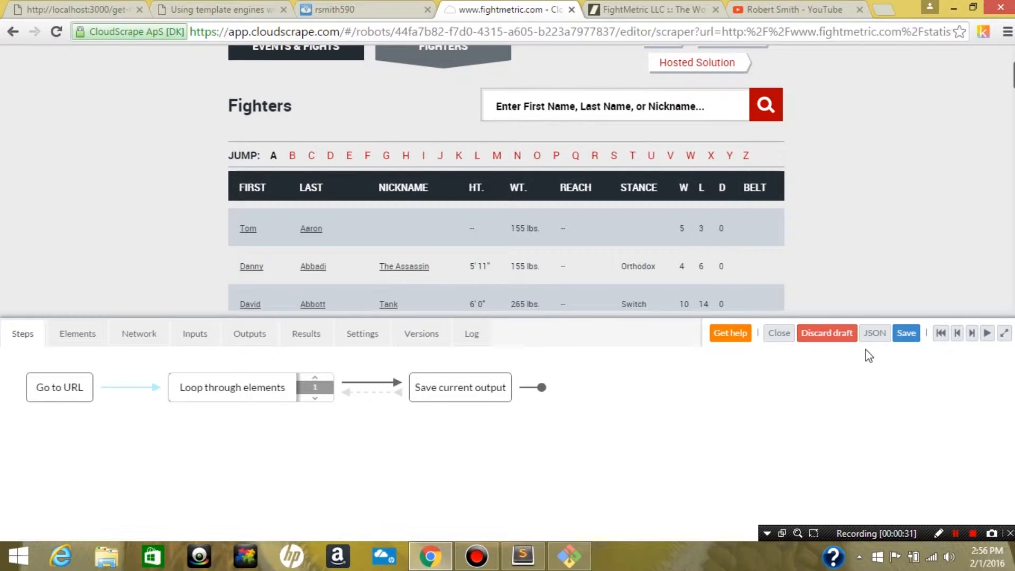
# Make the robot click the current letter A on each loop pass
pyautogui.click(986, 333)
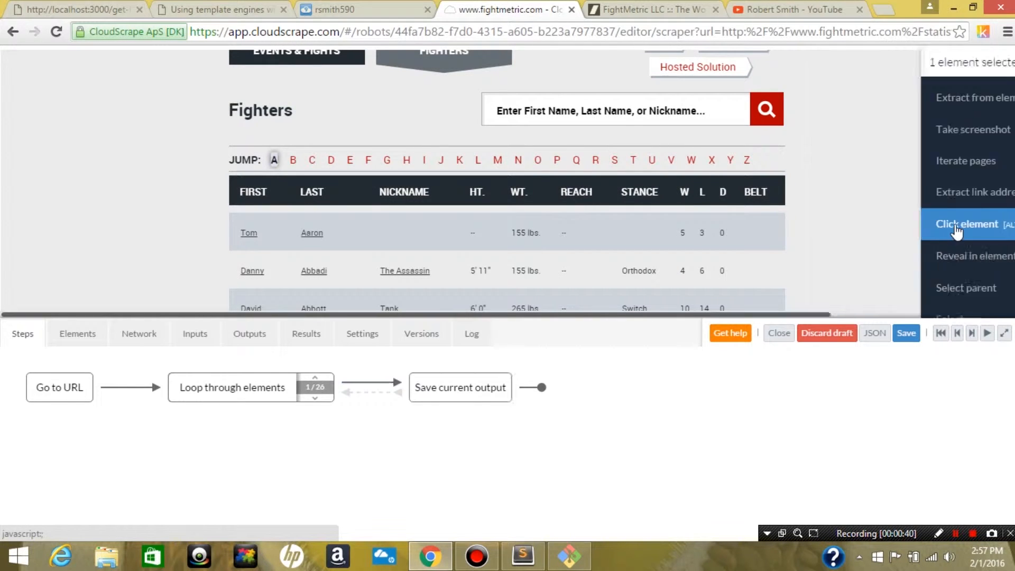
pyautogui.click(966, 223)
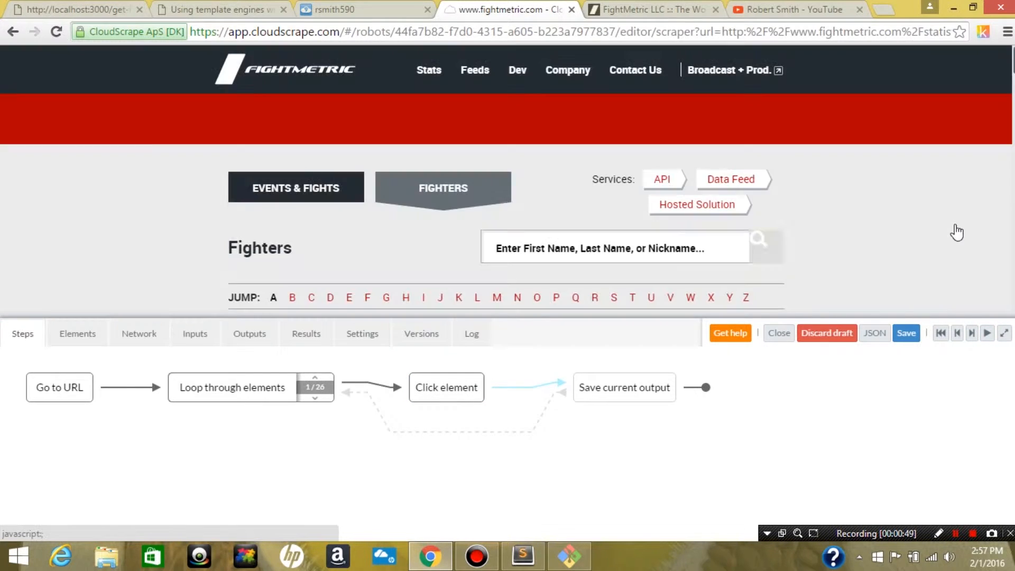
# Extract the fighters table into eleven text fields from FIRST through BELT
pyautogui.scroll(-3)
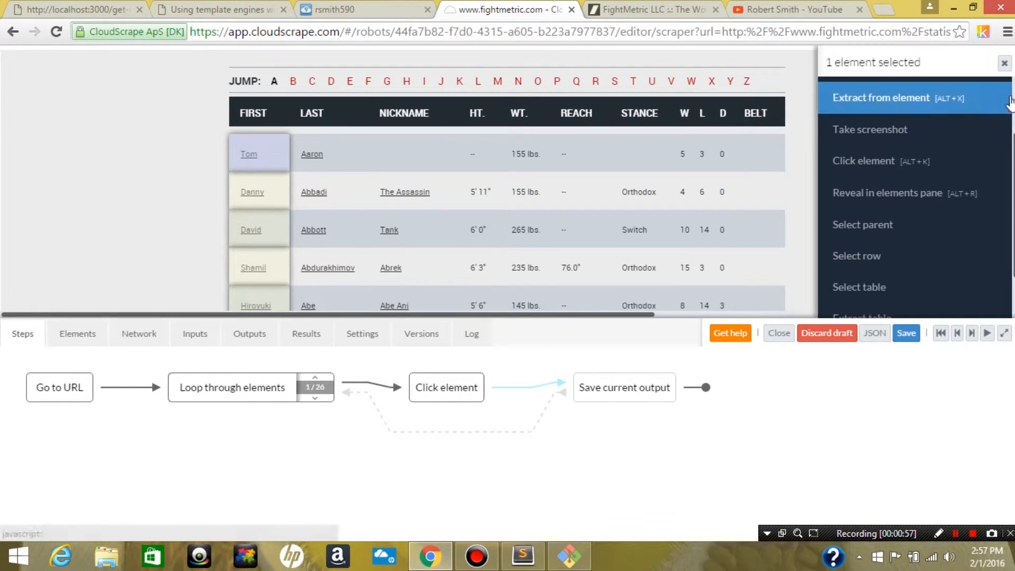
pyautogui.scroll(-3)
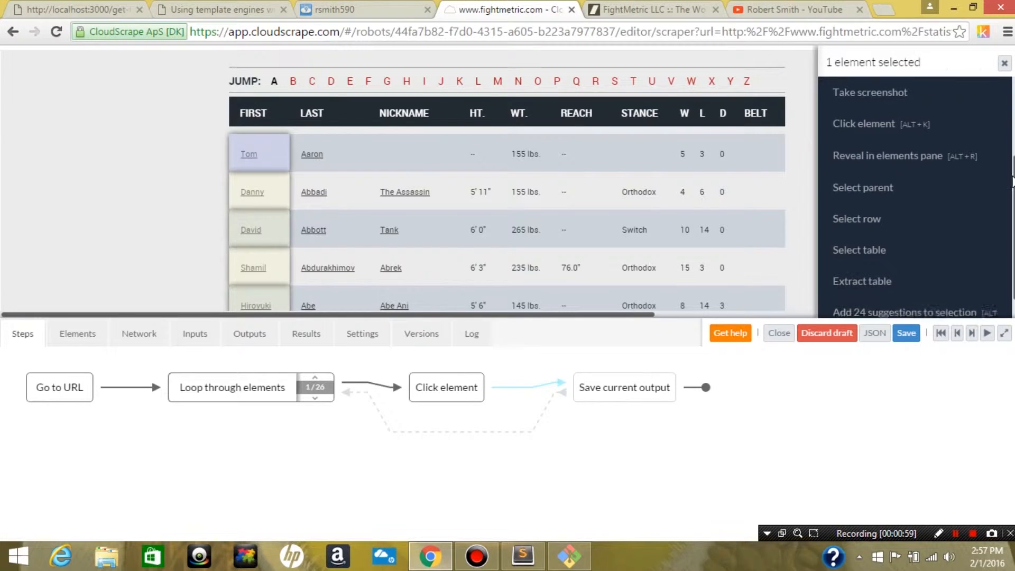
pyautogui.click(861, 281)
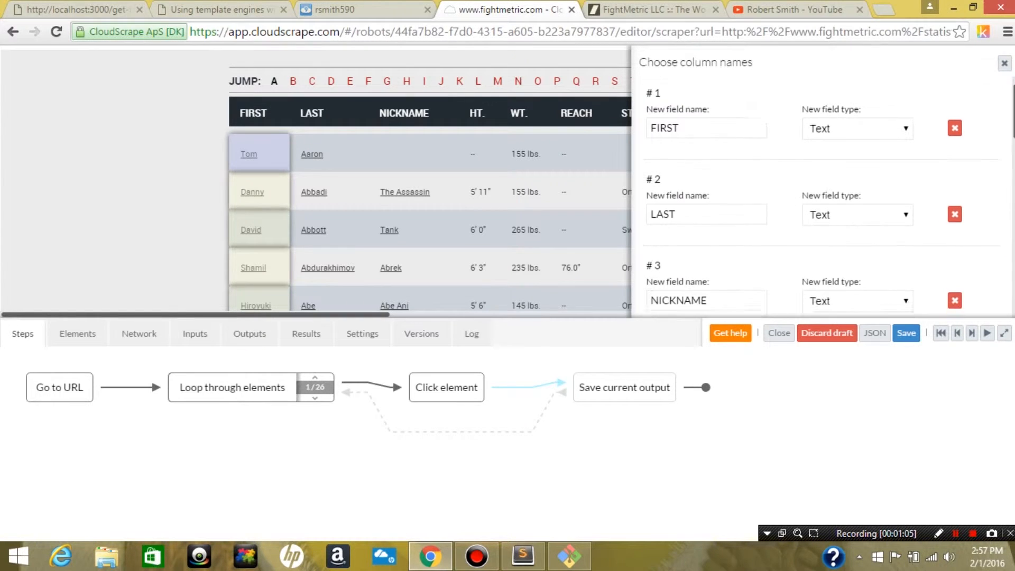
pyautogui.scroll(-3)
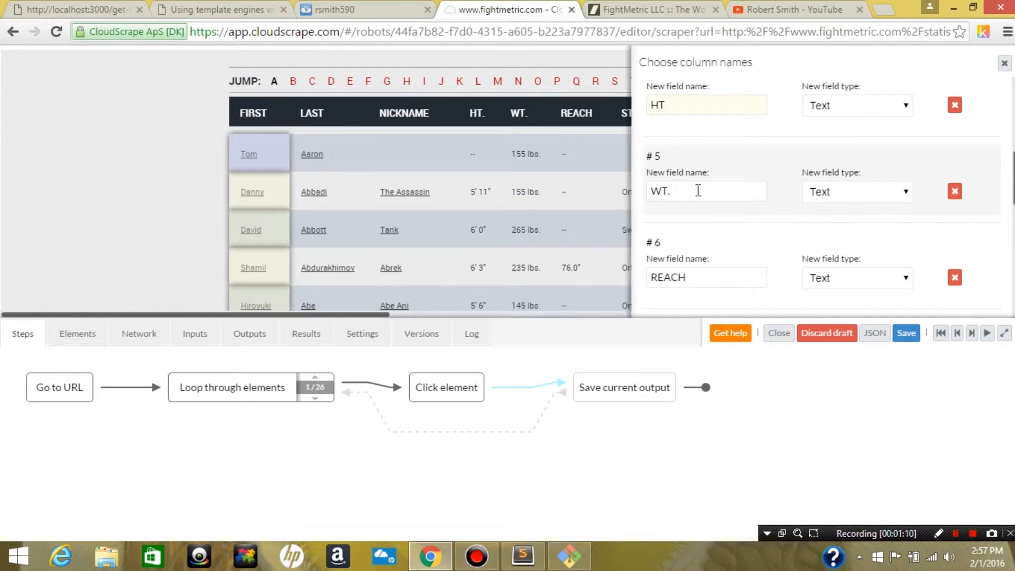
pyautogui.scroll(-3)
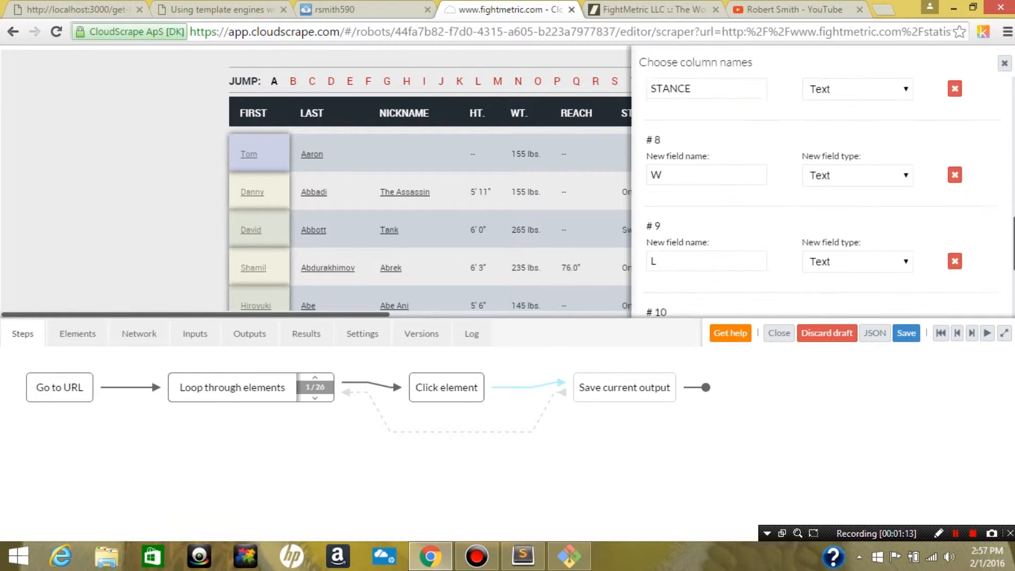
pyautogui.scroll(-3)
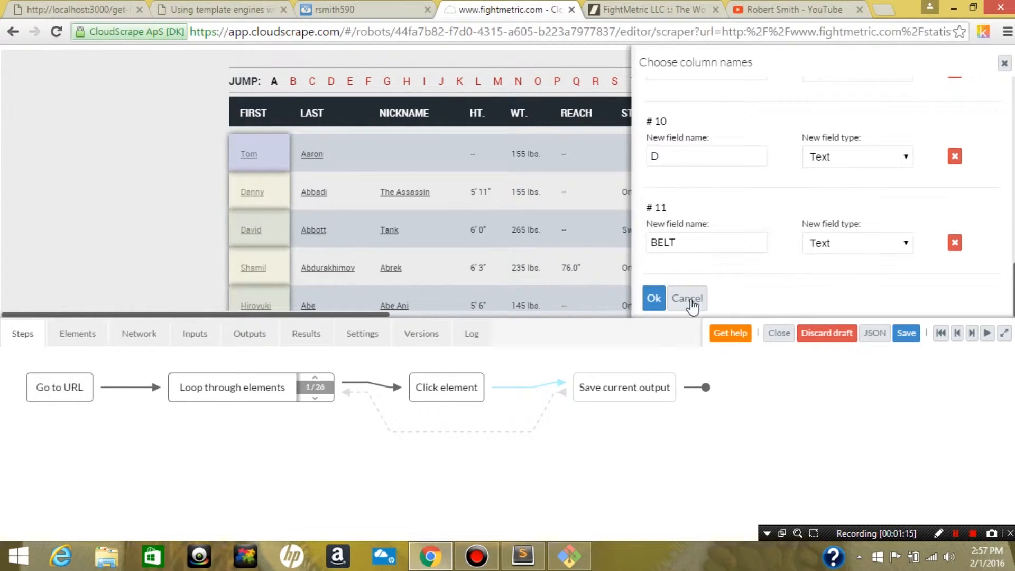
# Confirm the column names, check the scraped rows still hold raw link HTML, and return to Steps
pyautogui.click(654, 298)
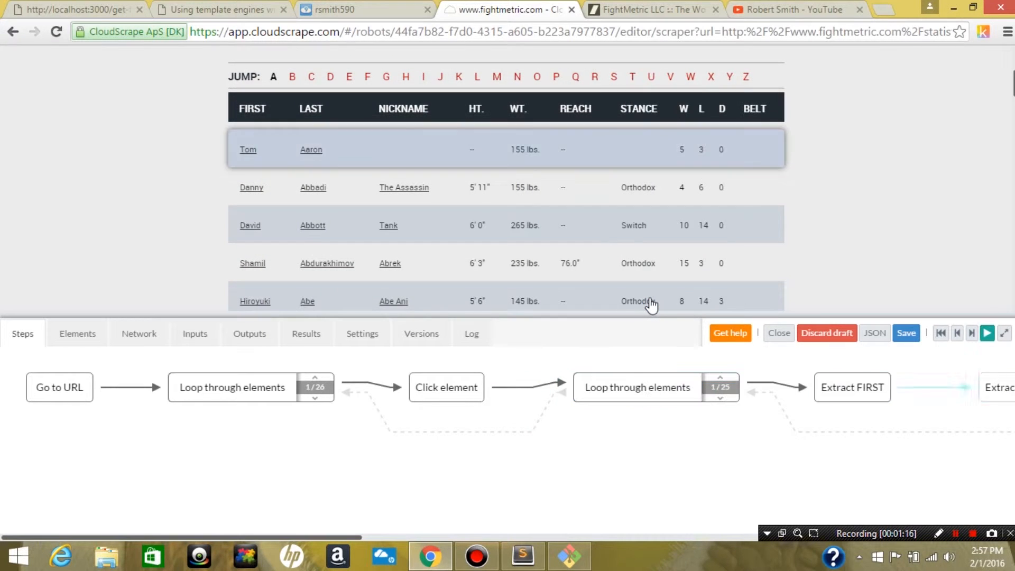
pyautogui.moveTo(363, 537)
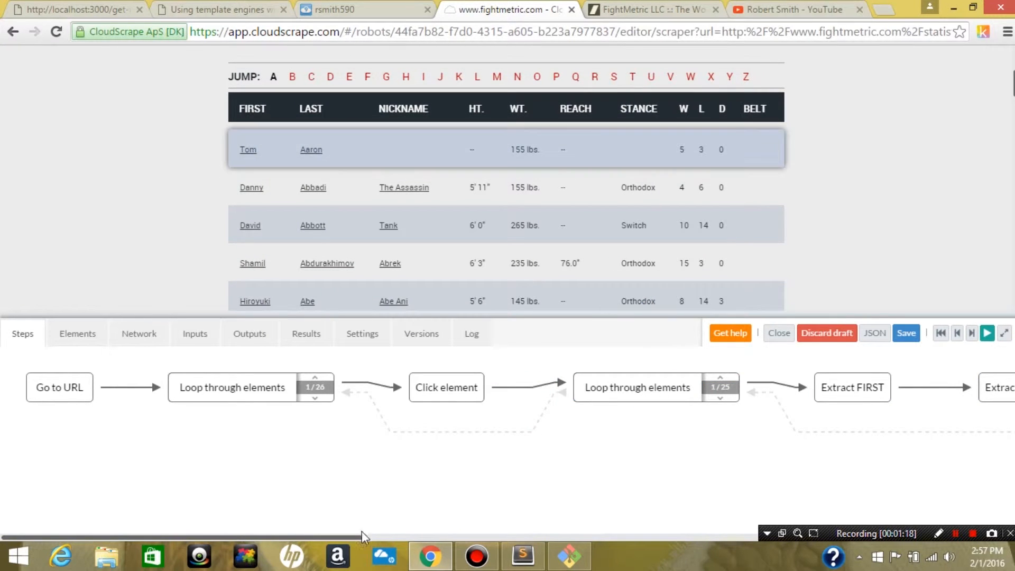
pyautogui.hscroll(3)
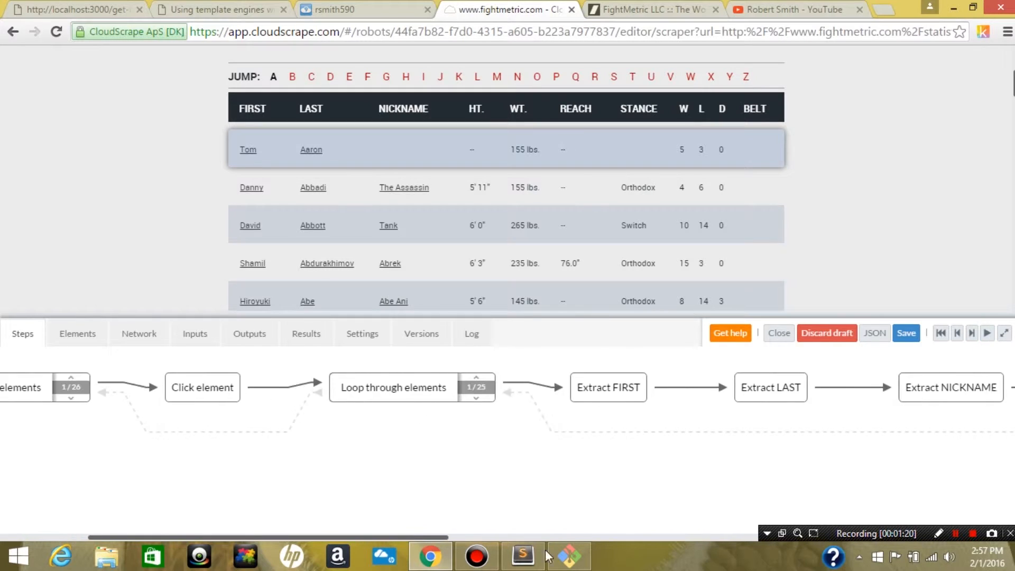
pyautogui.hscroll(3)
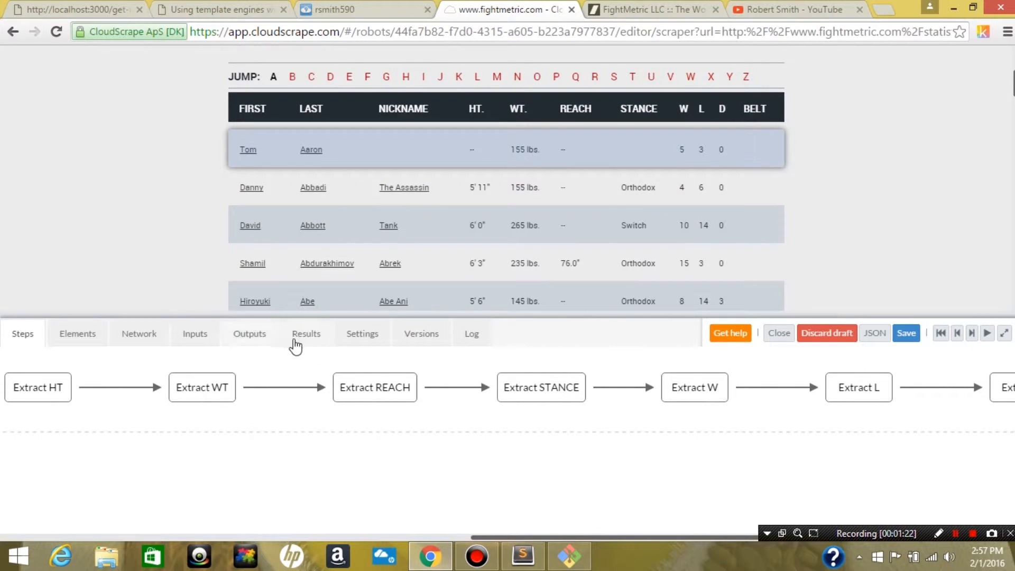
pyautogui.click(306, 333)
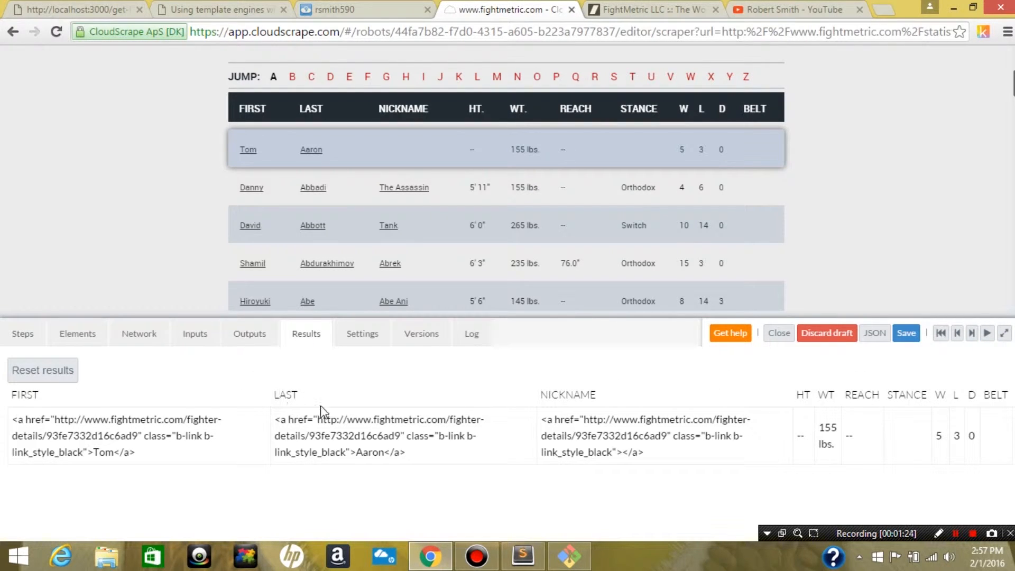
pyautogui.moveTo(903, 487)
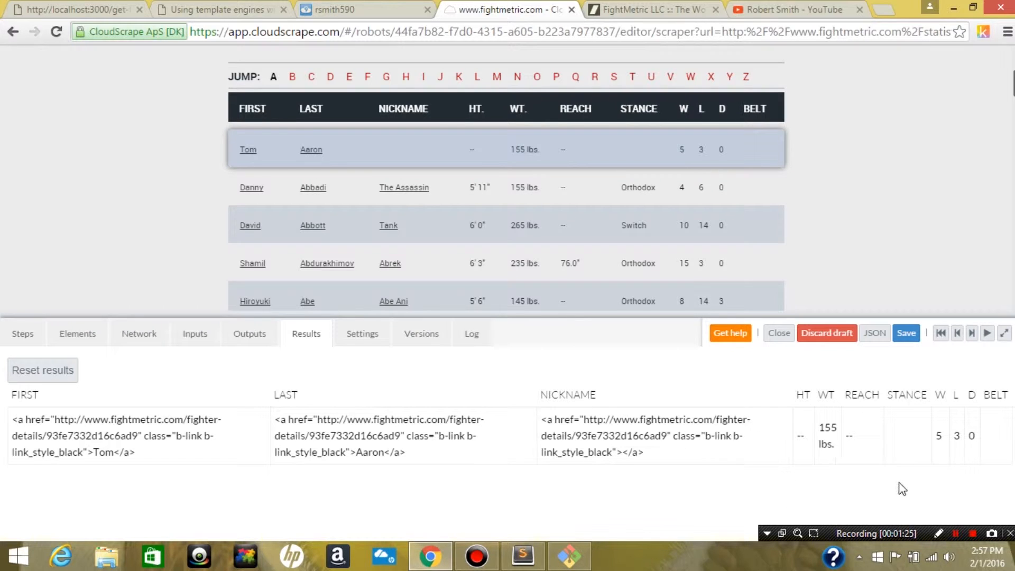
pyautogui.moveTo(106, 364)
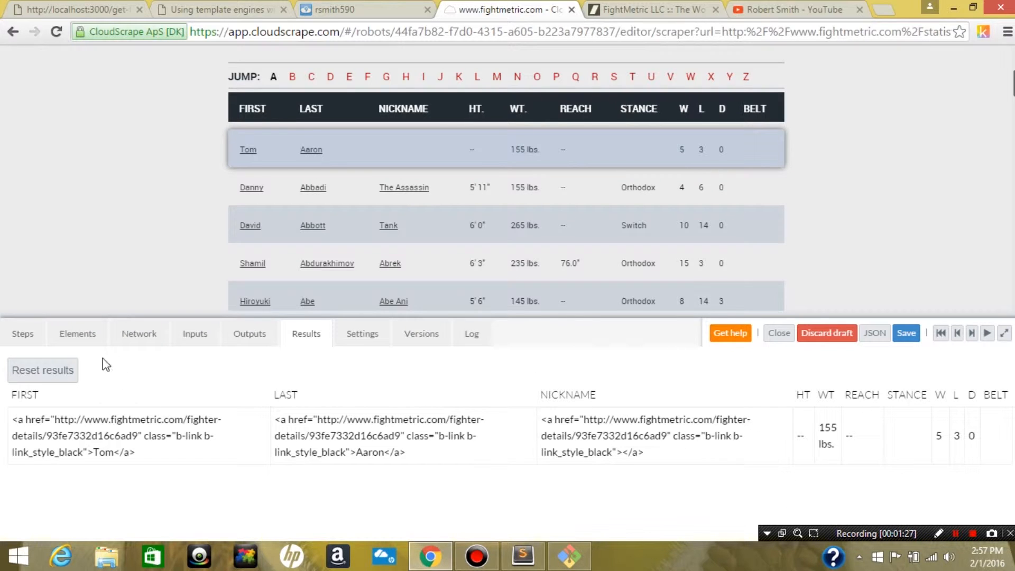
pyautogui.click(22, 333)
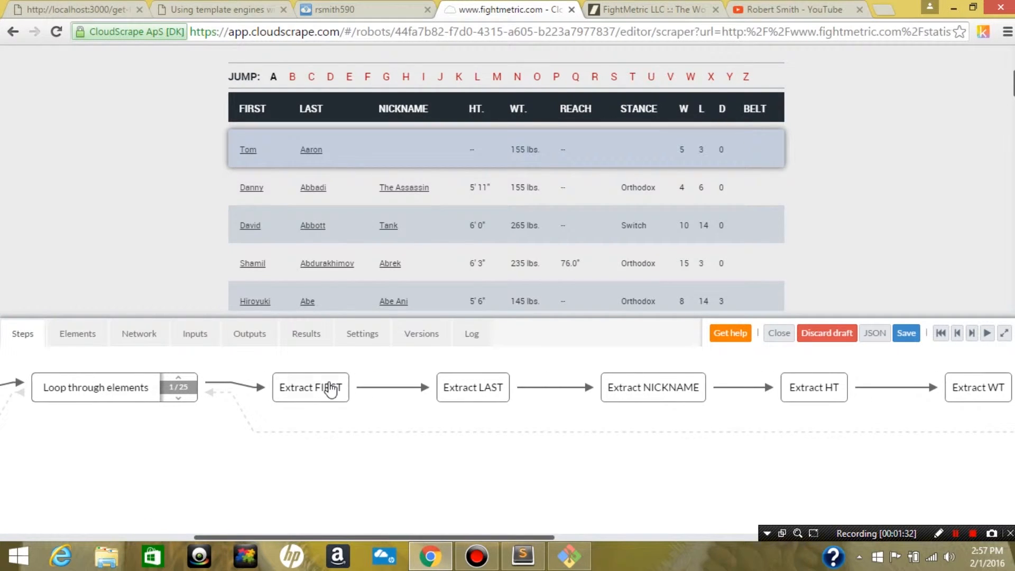
# Edit the Extract FIRST and LAST steps to remove HTML from their output
pyautogui.rightClick(310, 387)
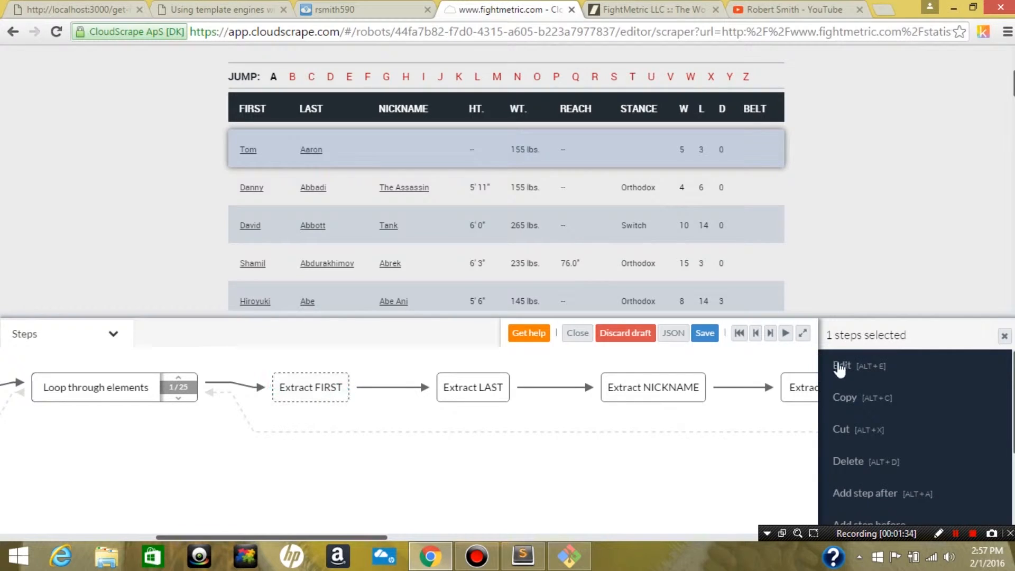
pyautogui.click(842, 366)
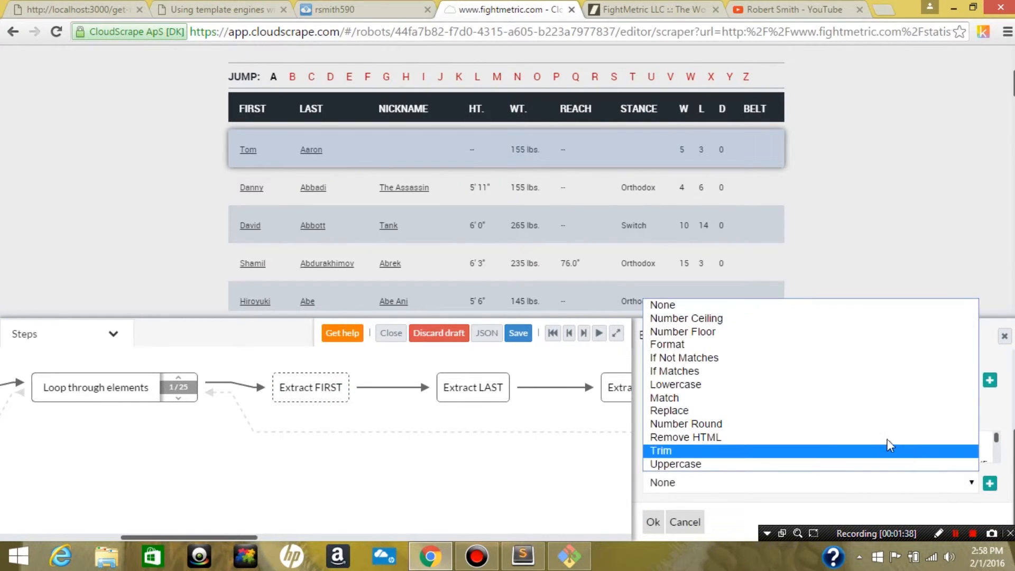
pyautogui.click(652, 522)
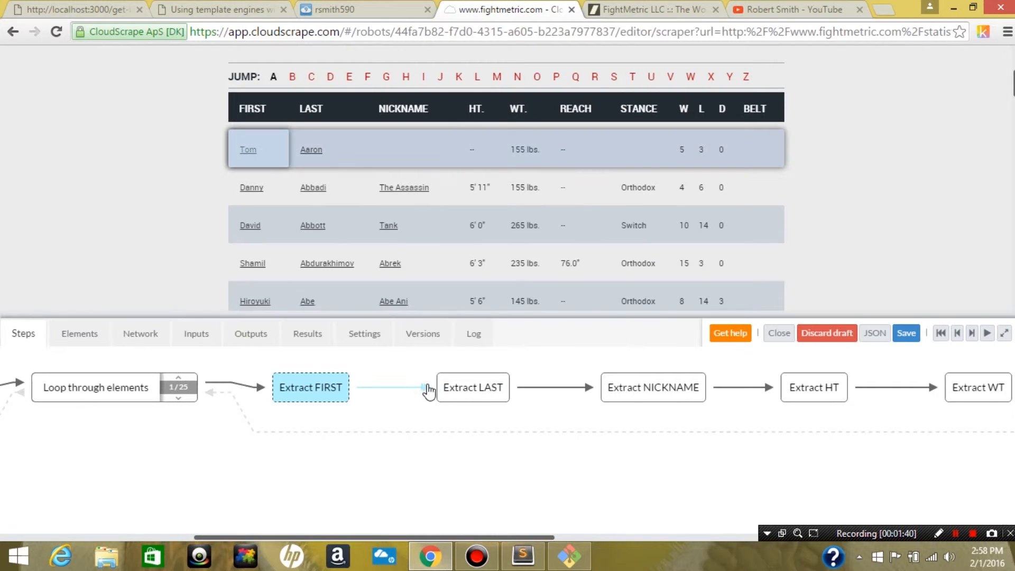
pyautogui.click(473, 388)
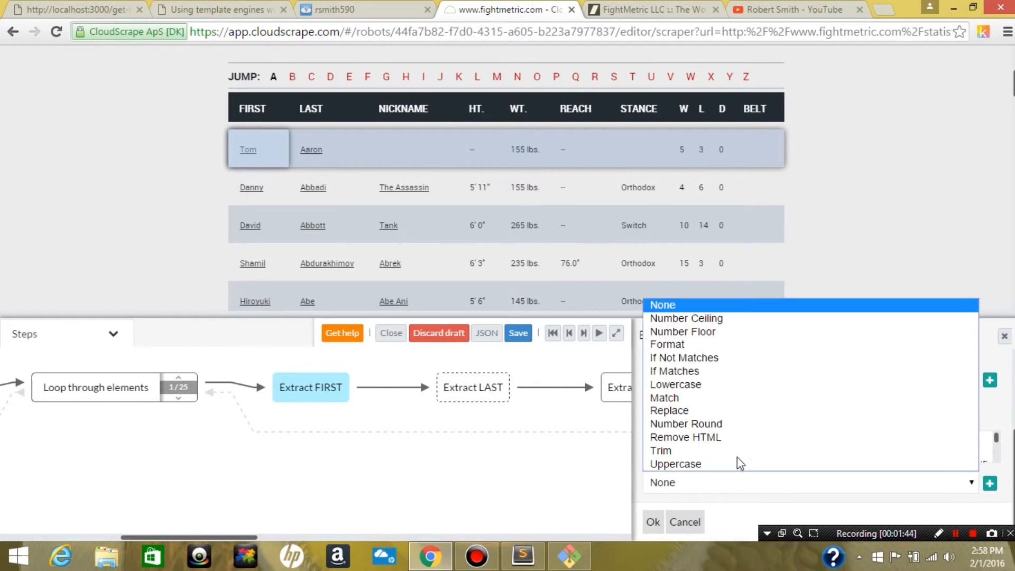
pyautogui.click(686, 437)
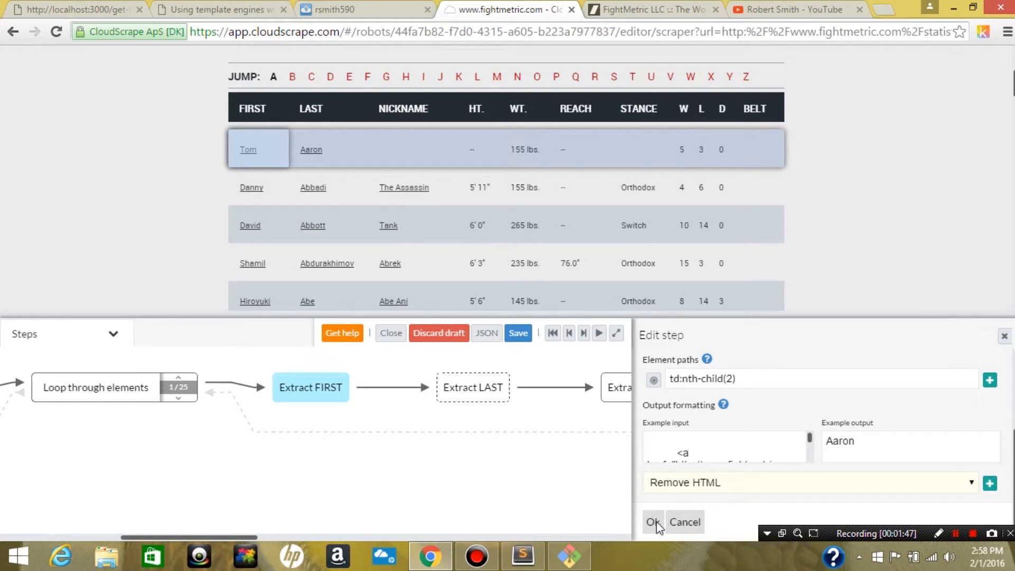
pyautogui.click(654, 521)
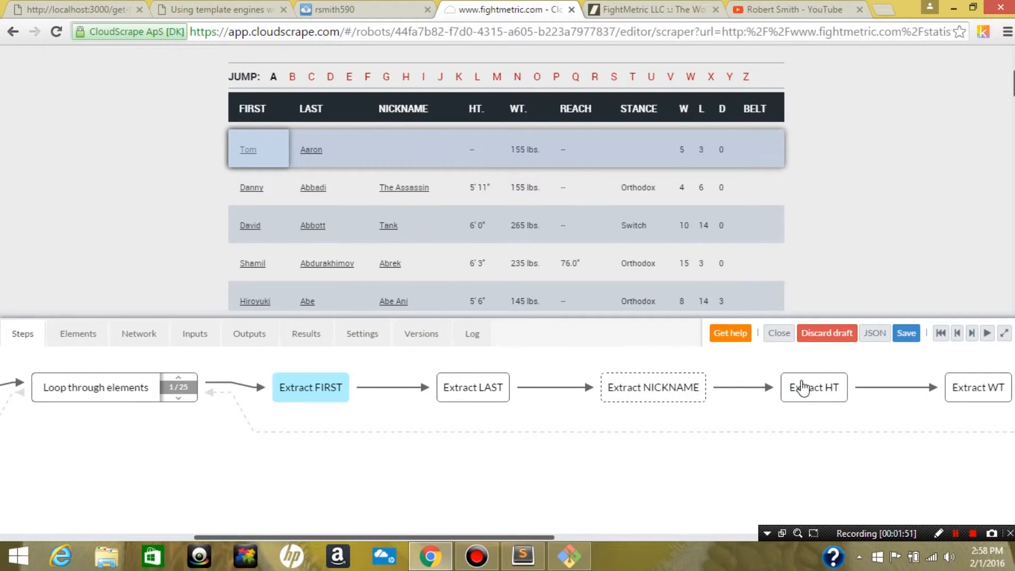
# Edit the Extract HT, WT and REACH steps to remove HTML from their output
pyautogui.click(814, 387)
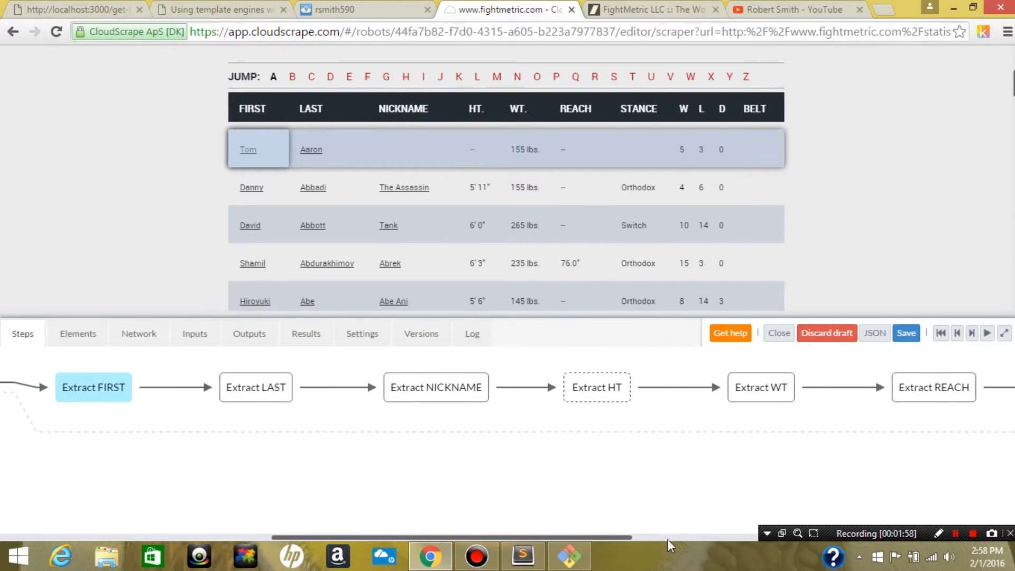
pyautogui.rightClick(92, 387)
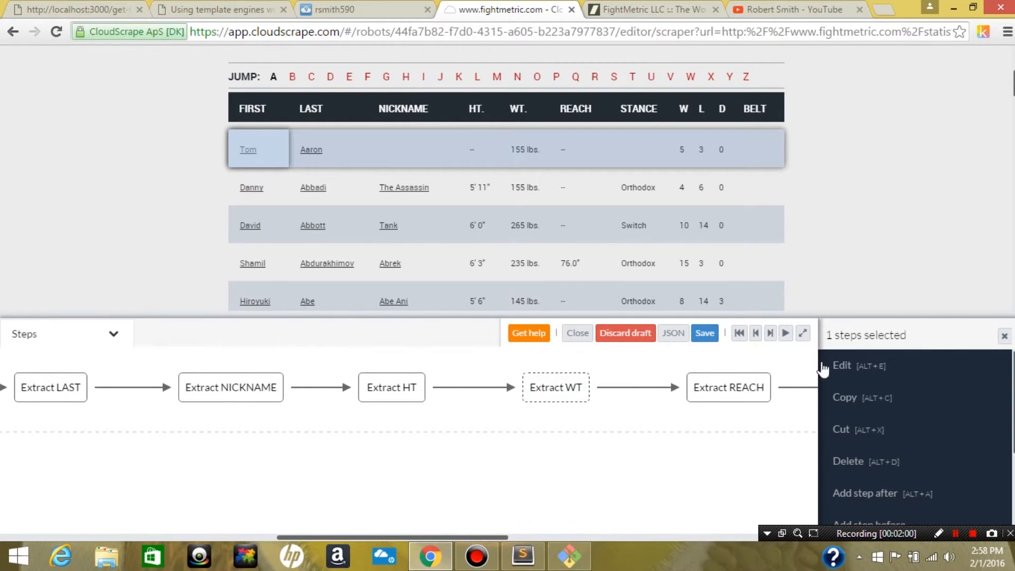
pyautogui.click(842, 366)
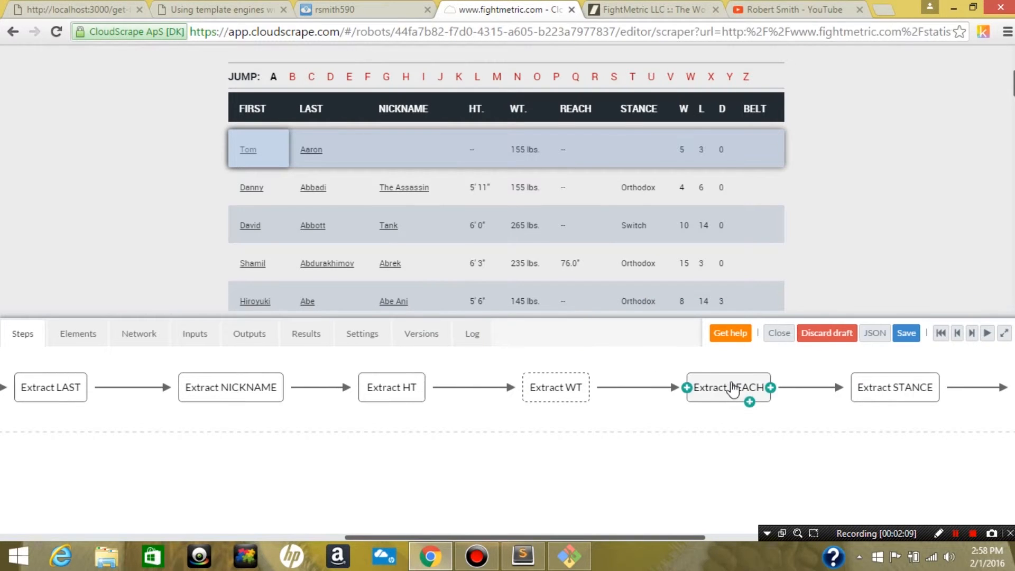
pyautogui.click(728, 387)
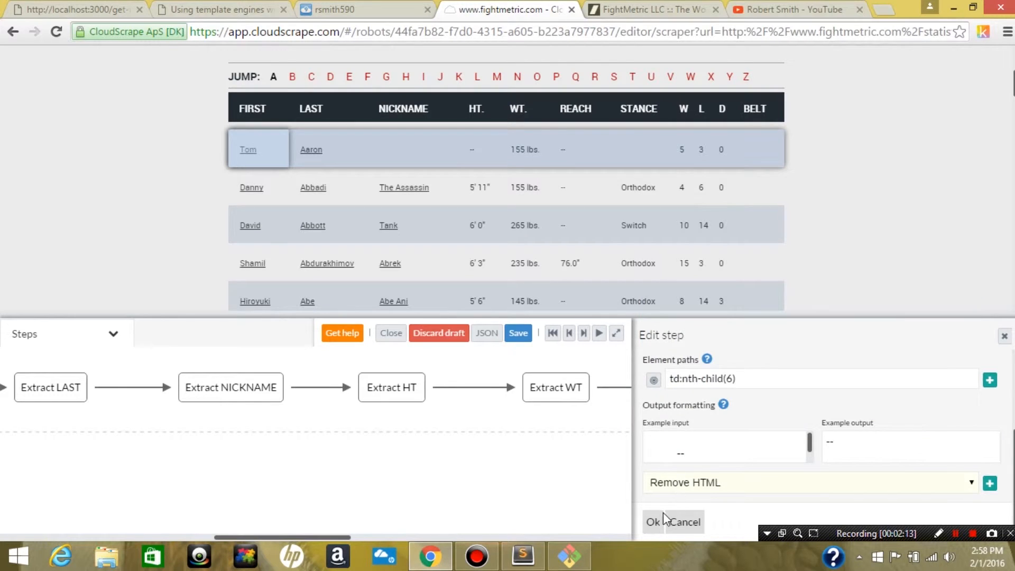
pyautogui.click(651, 522)
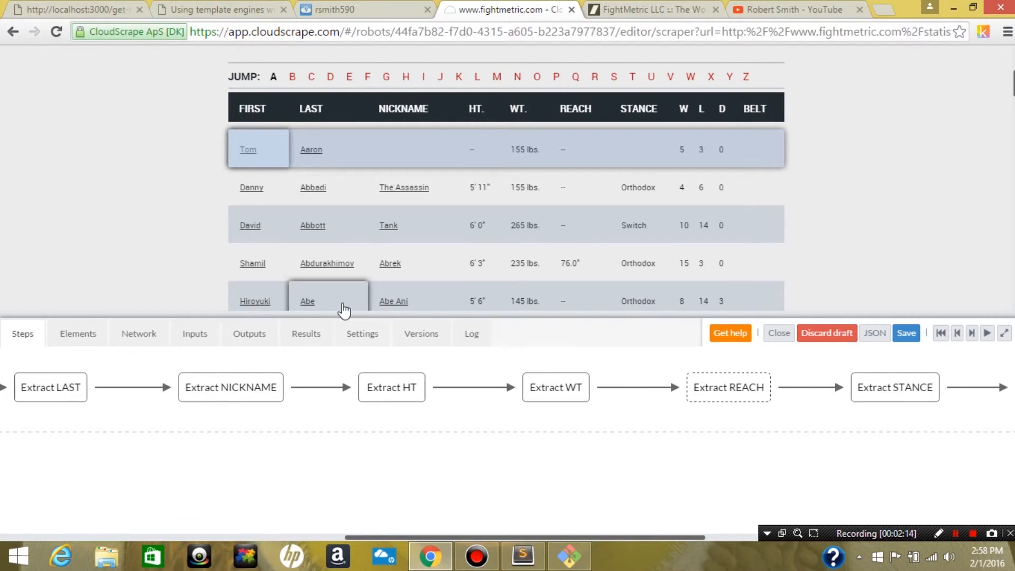
pyautogui.click(306, 333)
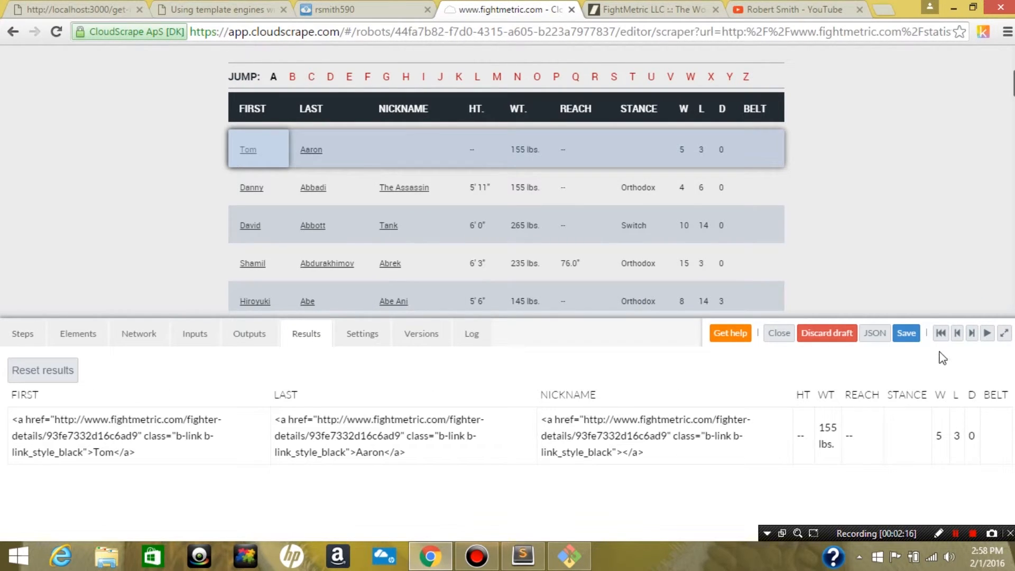
pyautogui.click(987, 332)
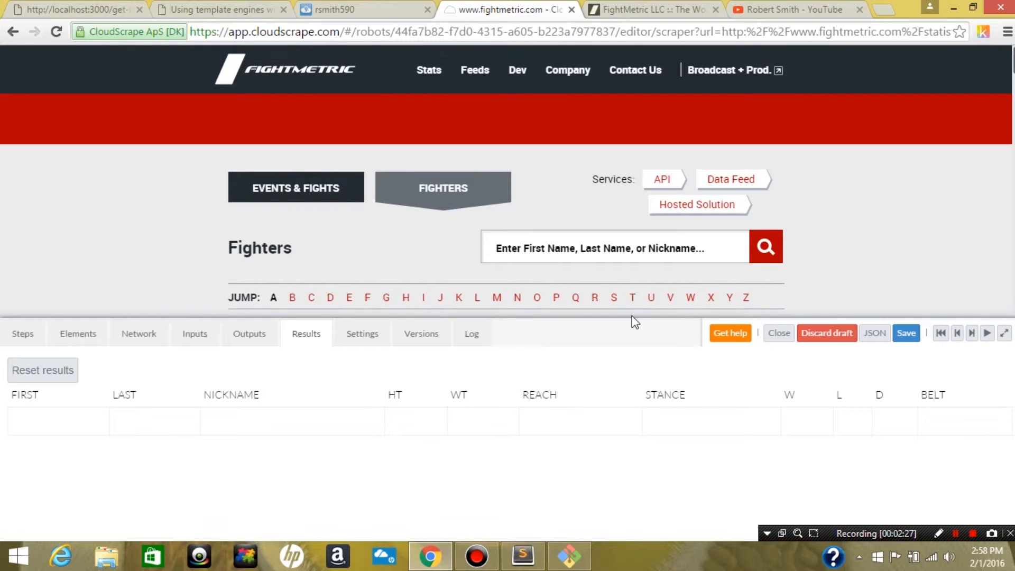
pyautogui.moveTo(983, 332)
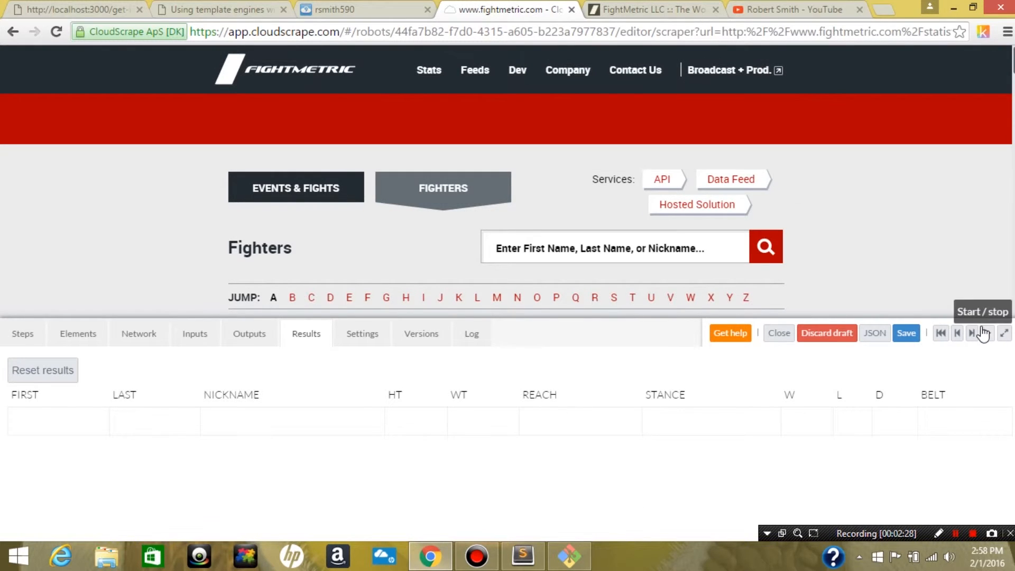
pyautogui.click(972, 332)
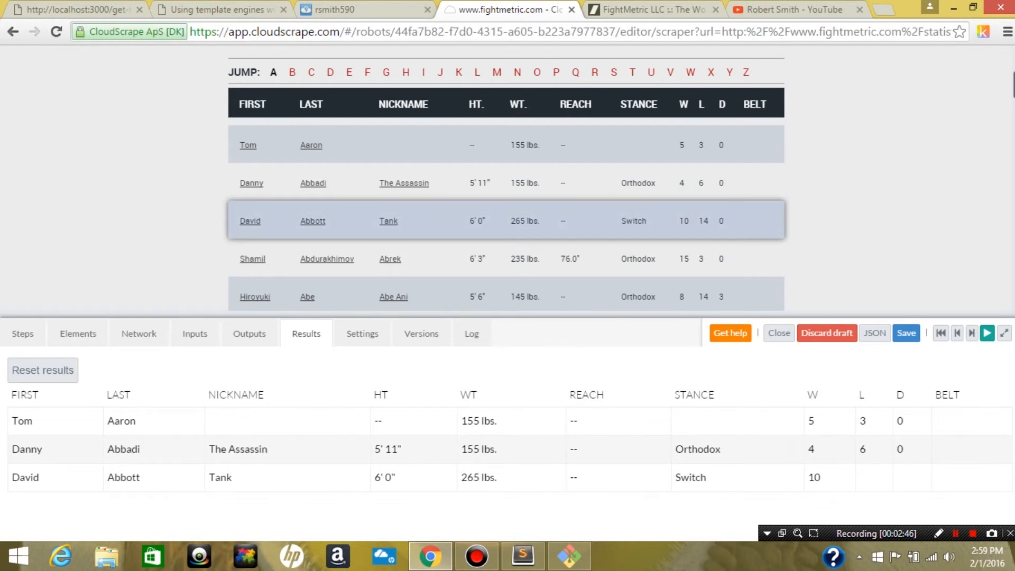
pyautogui.click(986, 333)
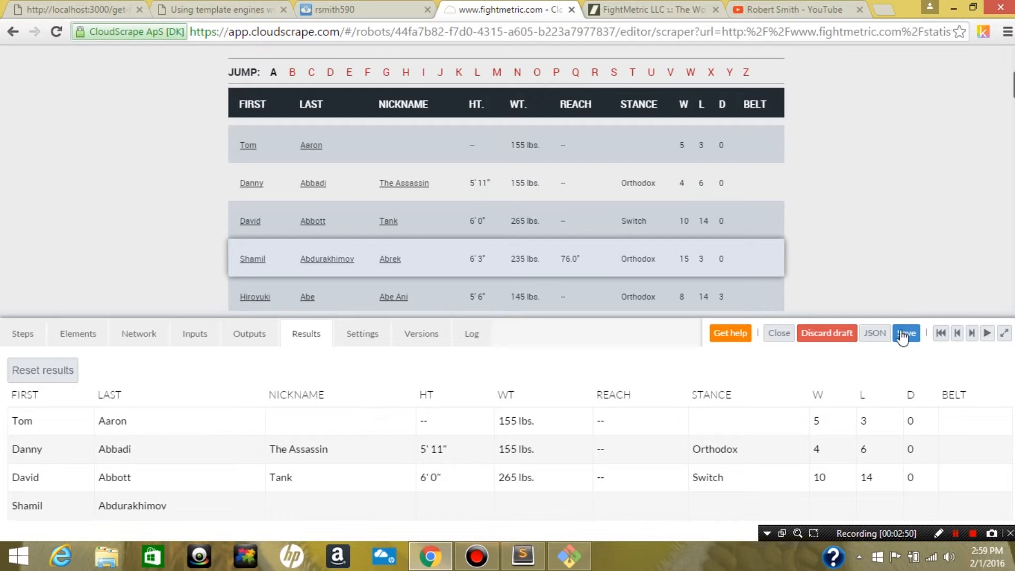
pyautogui.click(906, 332)
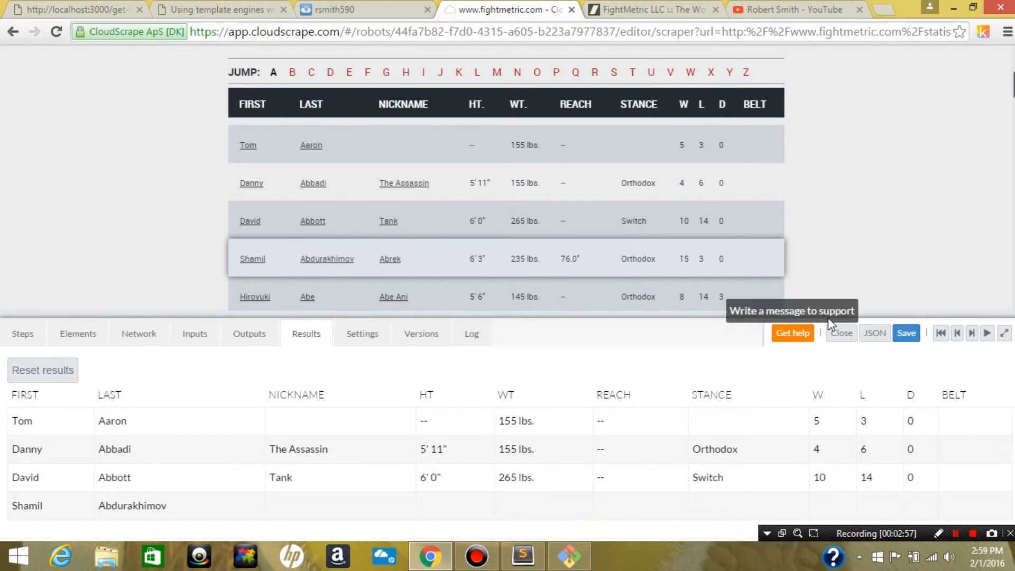
# Close the editor and create a new run named 'run' for the fightmetric.com robot
pyautogui.click(841, 332)
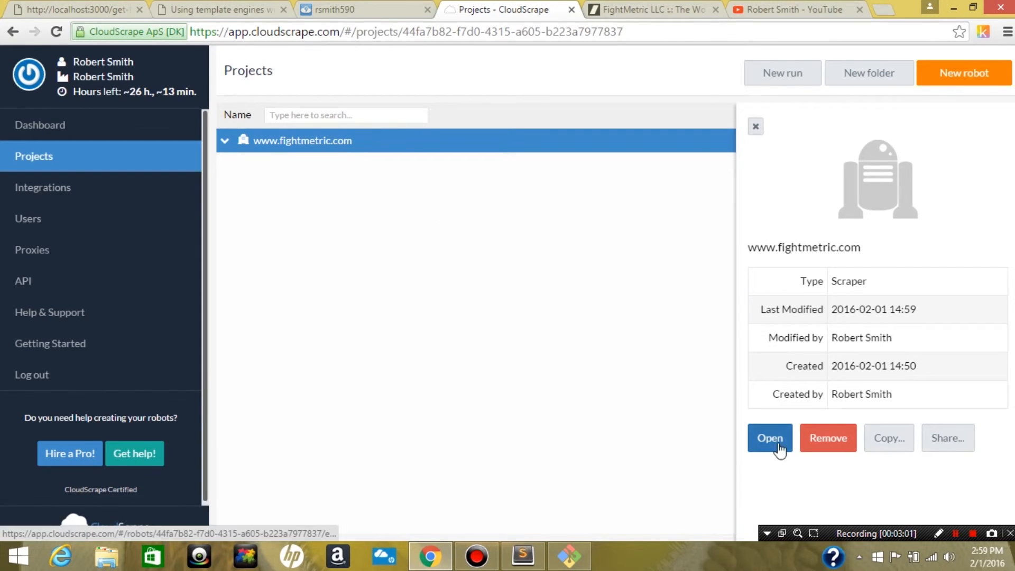
pyautogui.click(781, 72)
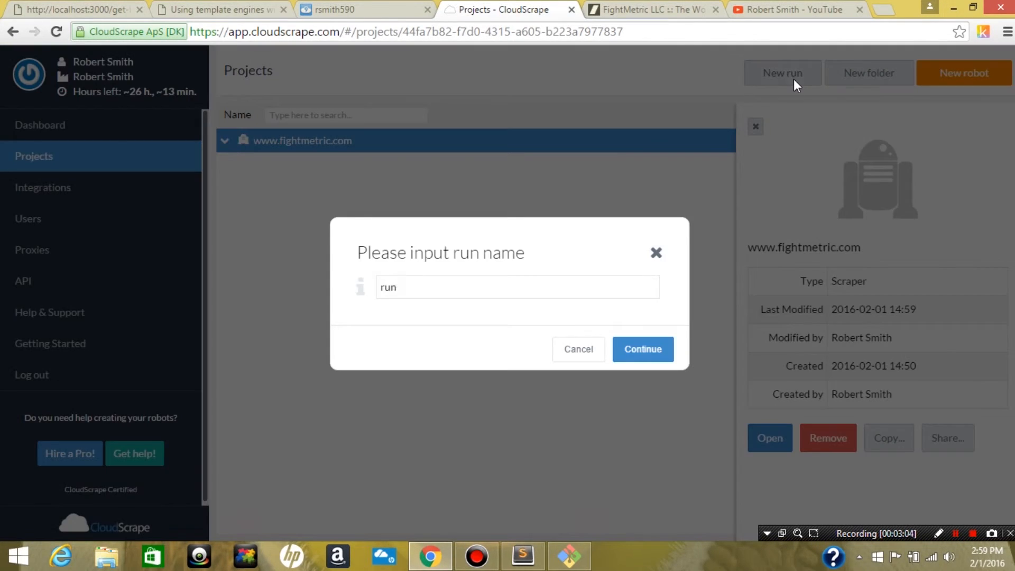
pyautogui.click(641, 349)
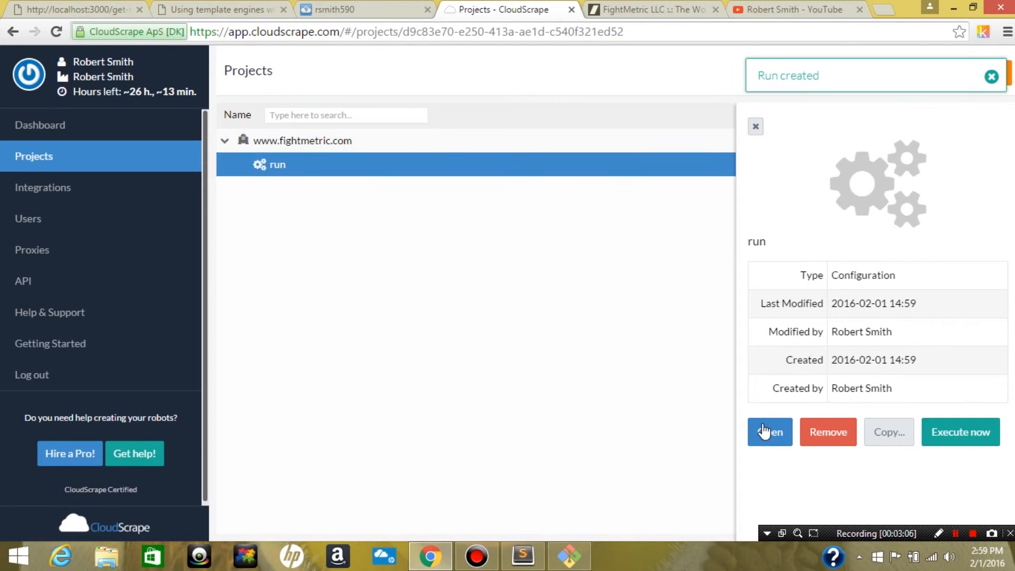
# Set the run to 7 simultaneous executions, save it, and show its empty executions list
pyautogui.click(769, 432)
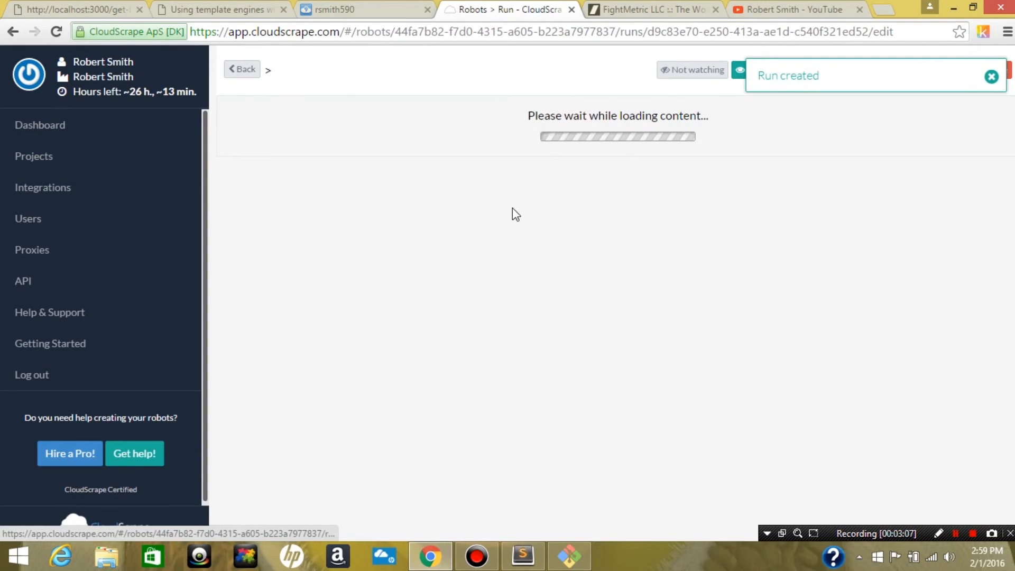
pyautogui.click(437, 241)
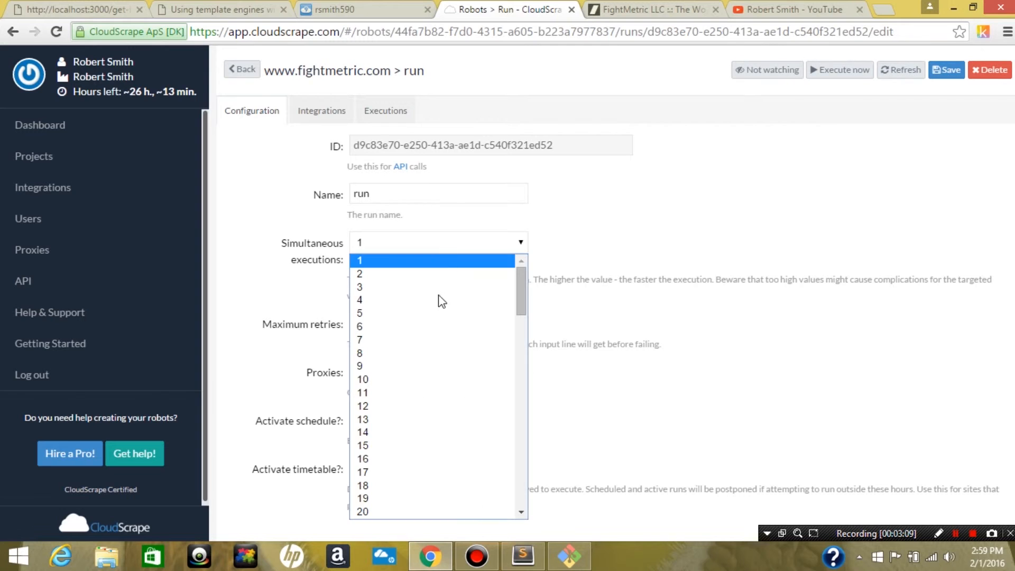
pyautogui.click(360, 339)
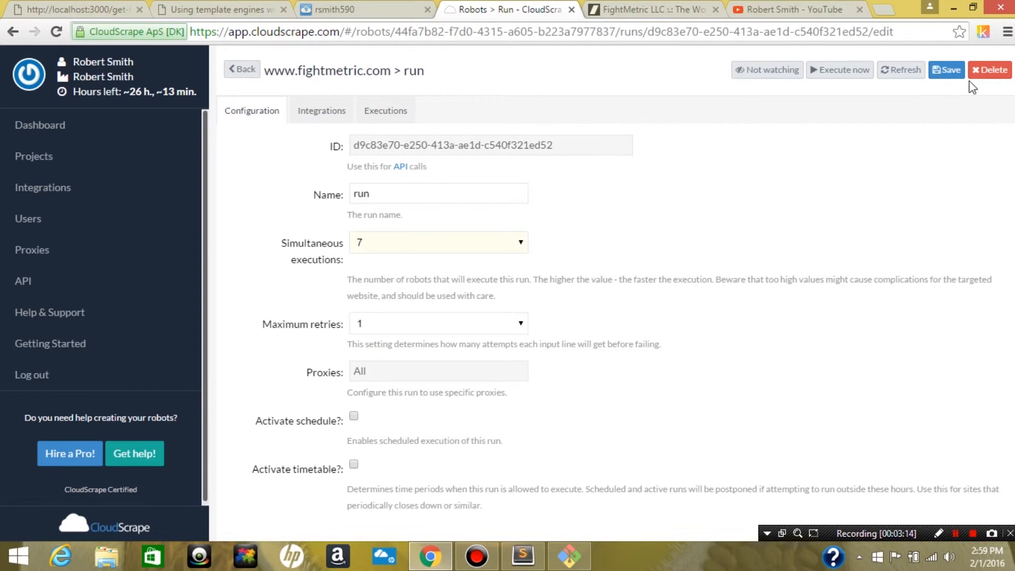
pyautogui.click(946, 70)
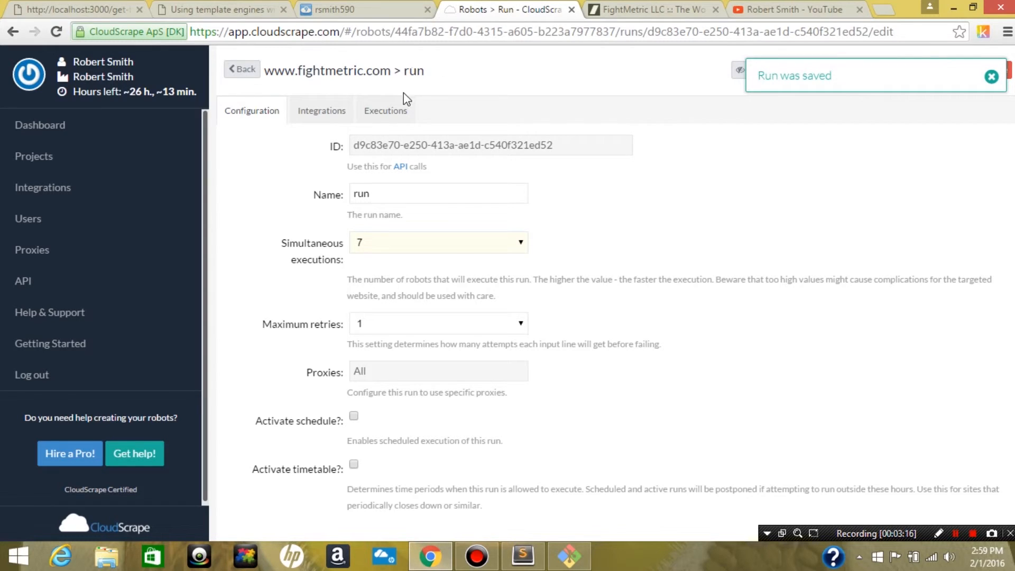
pyautogui.click(386, 110)
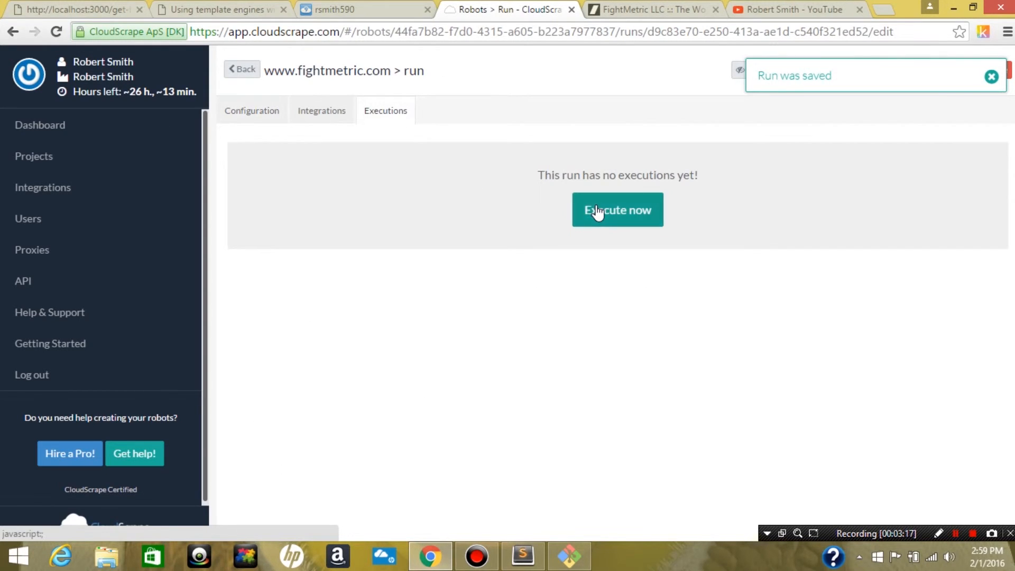
# Execute the run and reload its results until 13 fighter rows from Papy Abedi to Nick Agallar appear
pyautogui.click(616, 210)
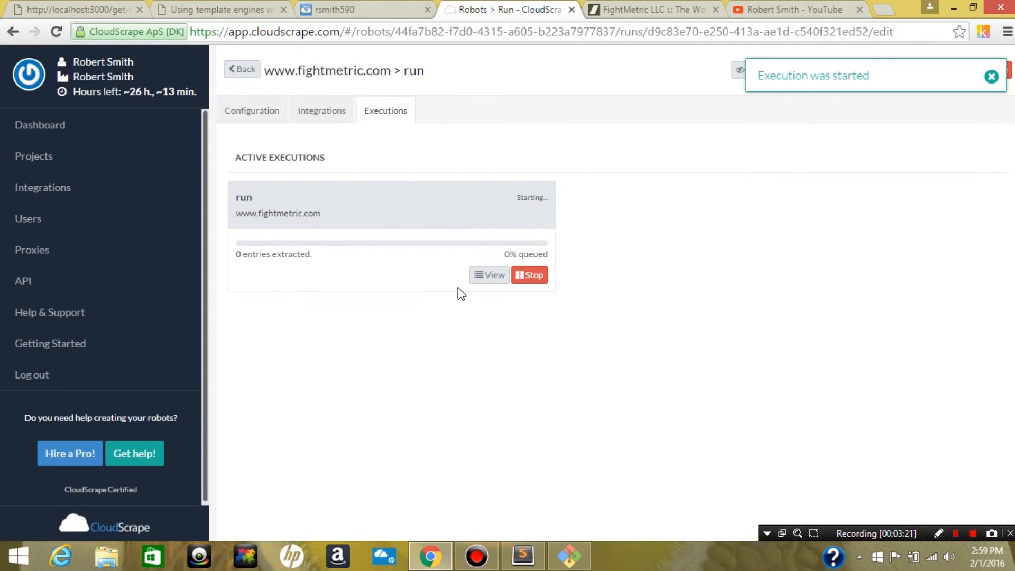
pyautogui.click(488, 275)
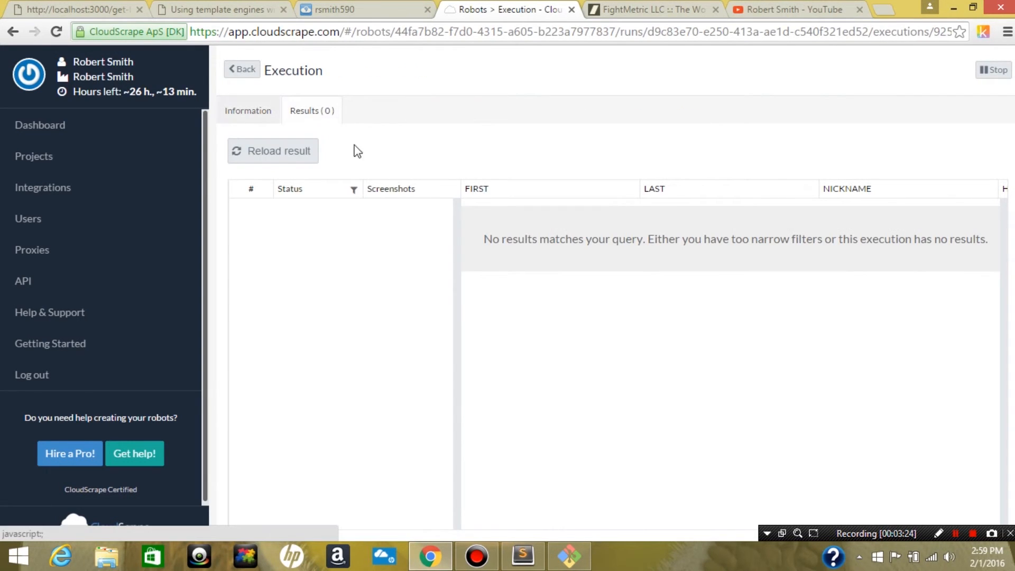
pyautogui.click(273, 151)
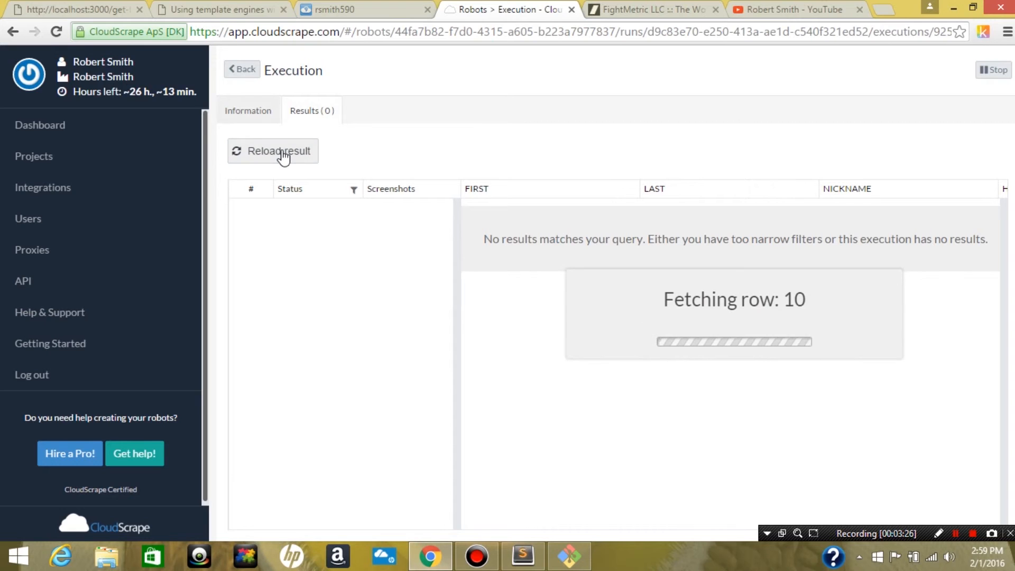
pyautogui.click(272, 151)
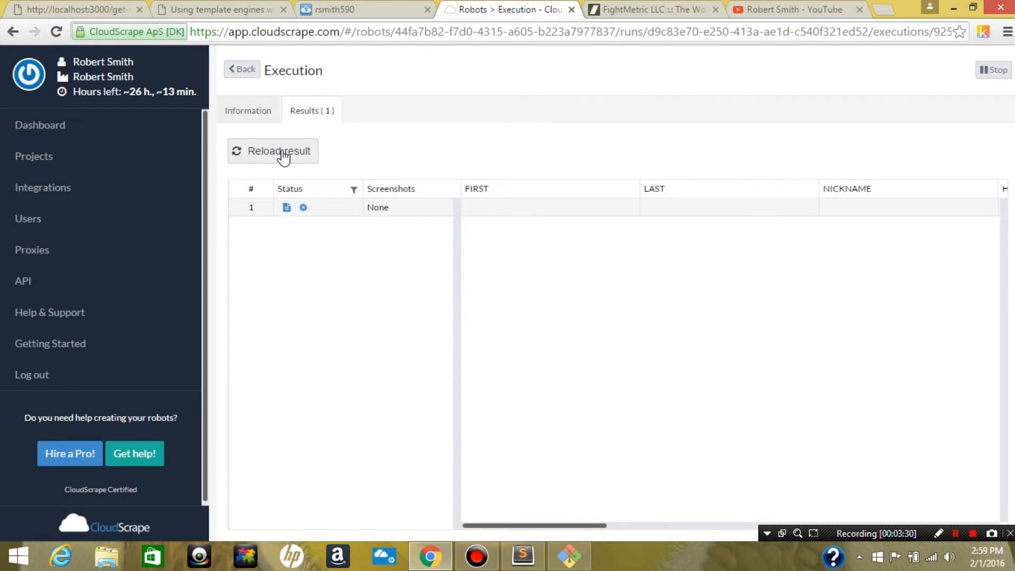
pyautogui.click(273, 151)
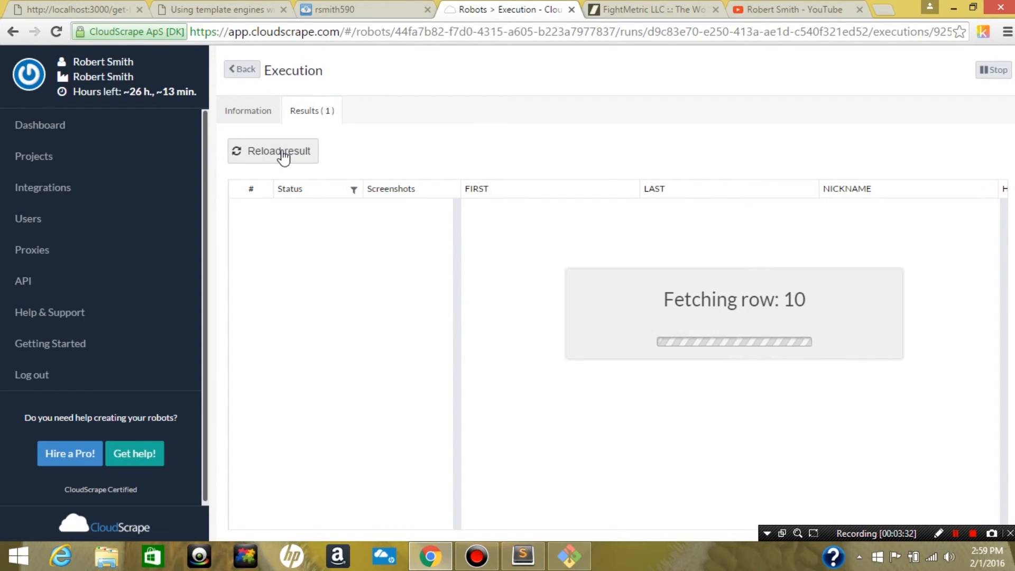
pyautogui.click(279, 151)
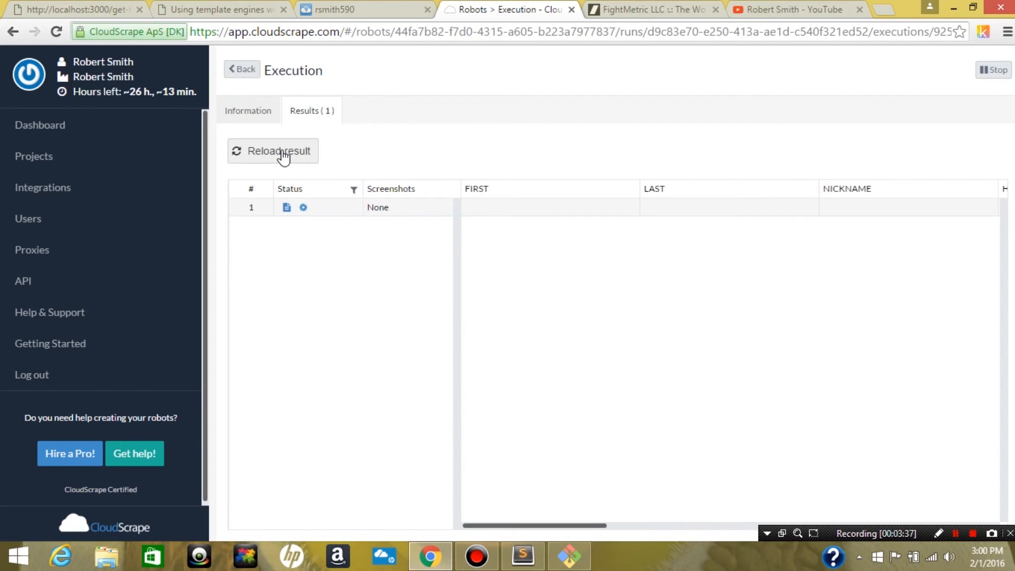
pyautogui.click(278, 150)
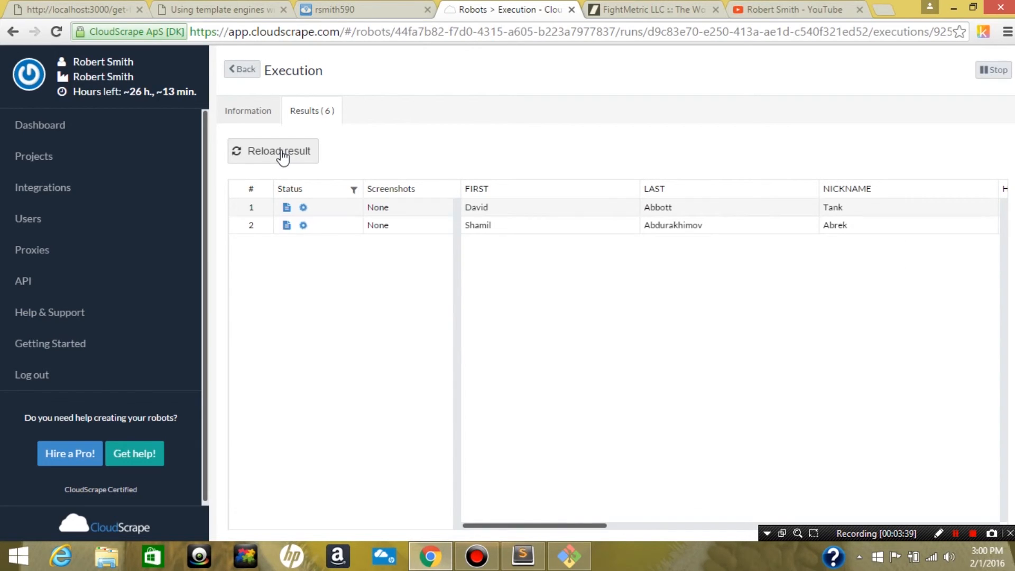
pyautogui.moveTo(300, 132)
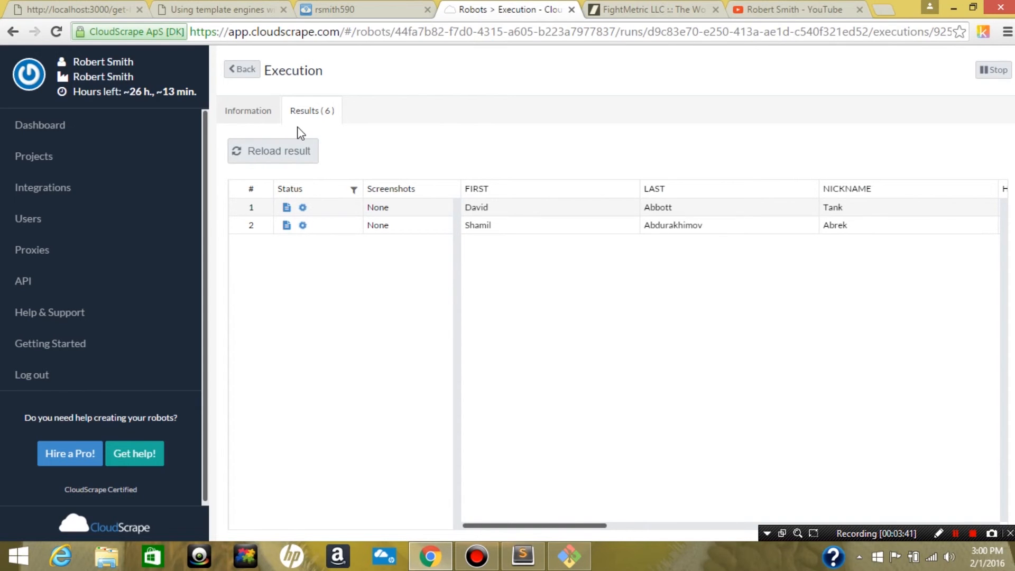
pyautogui.click(272, 150)
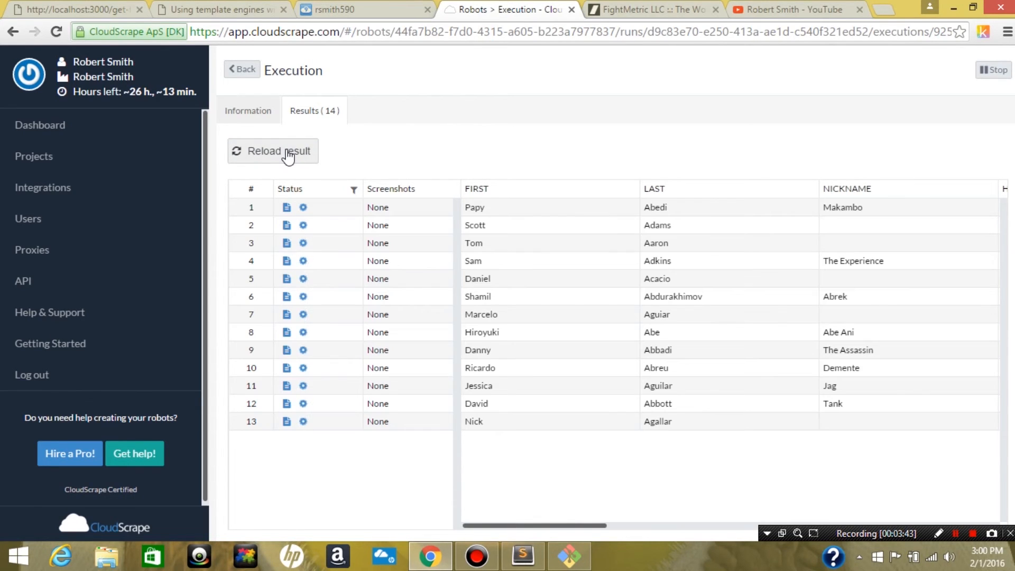
pyautogui.moveTo(590, 530)
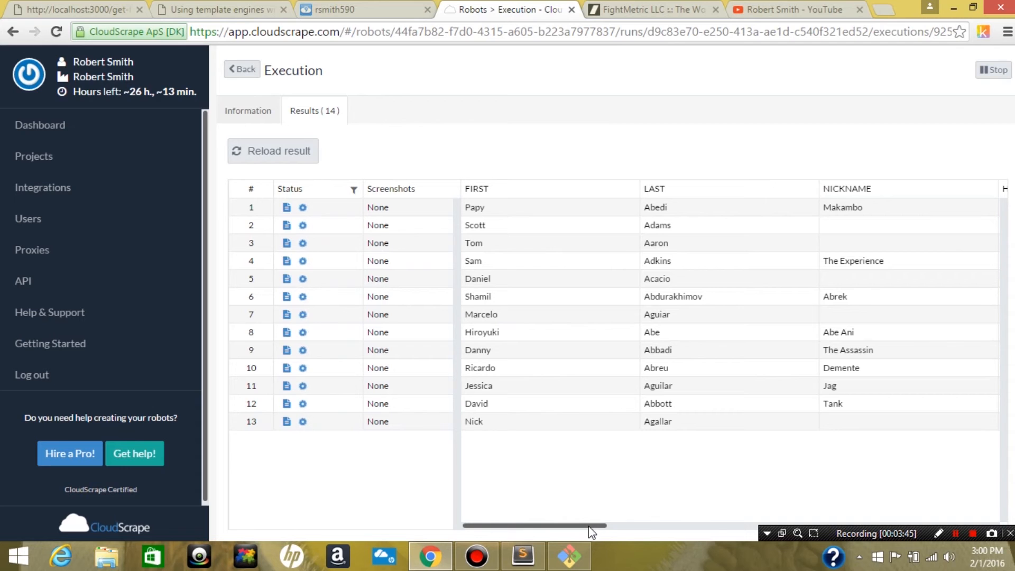
pyautogui.doubleClick(657, 421)
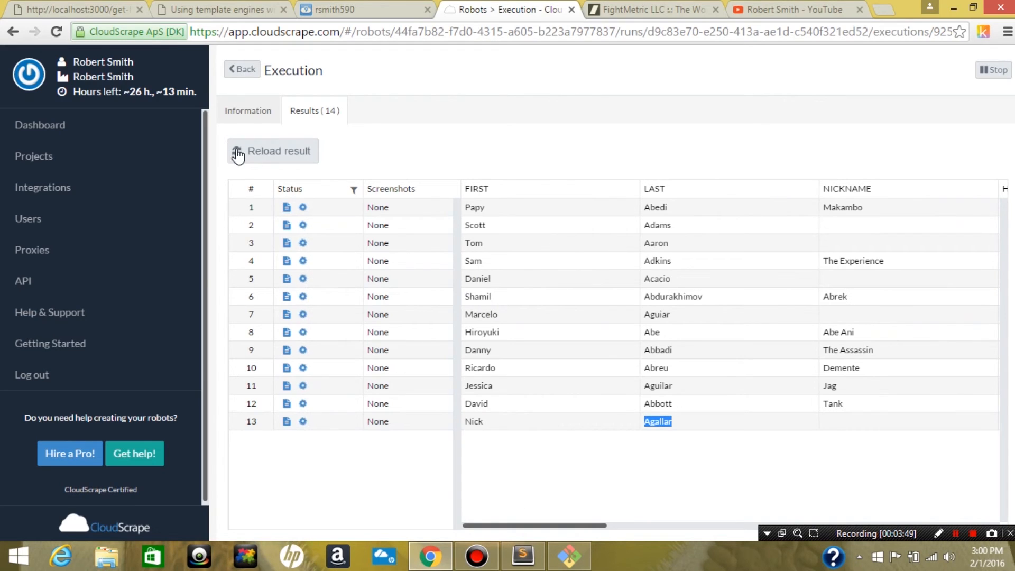
pyautogui.click(272, 151)
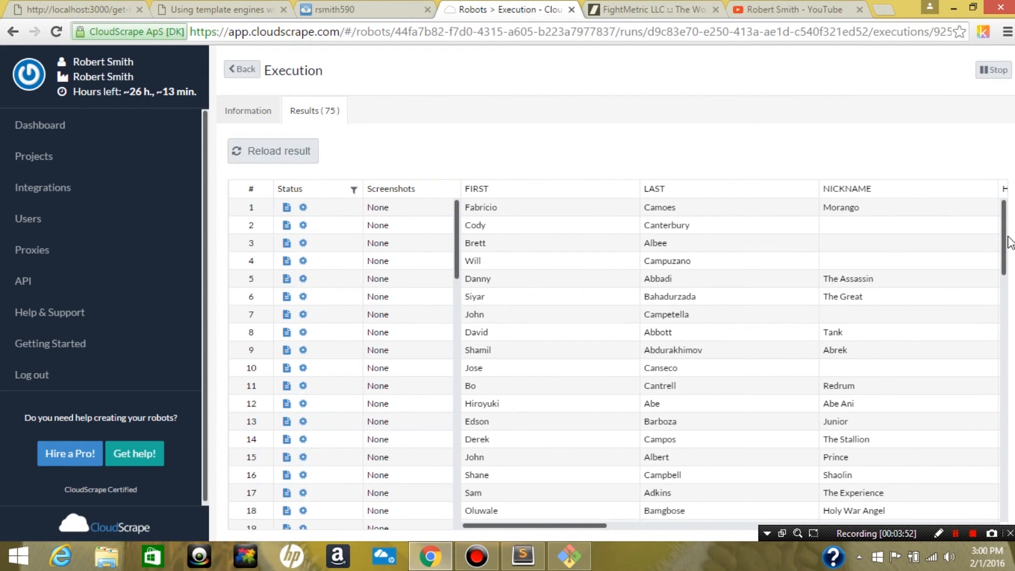
pyautogui.scroll(-3)
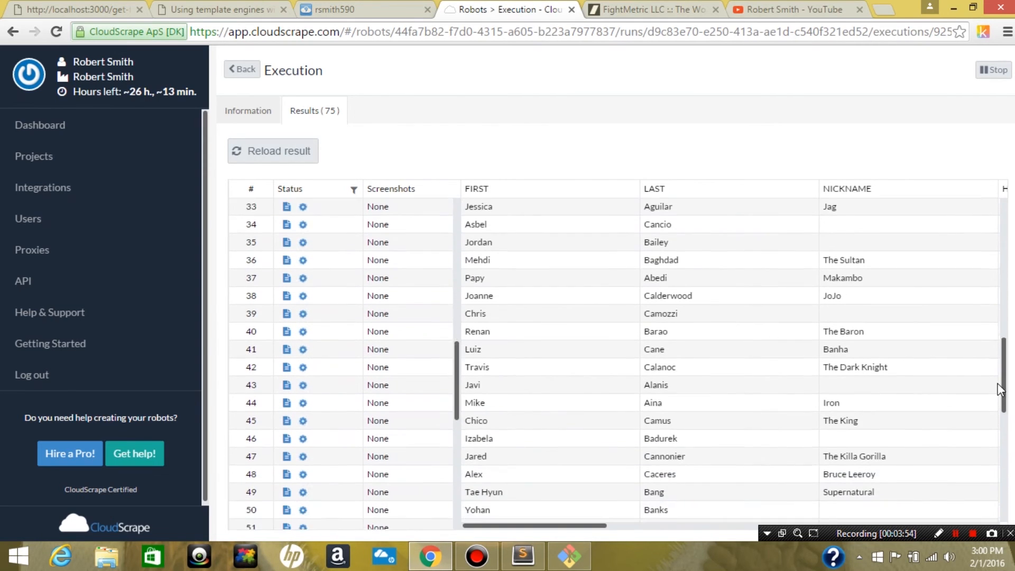
pyautogui.scroll(-3)
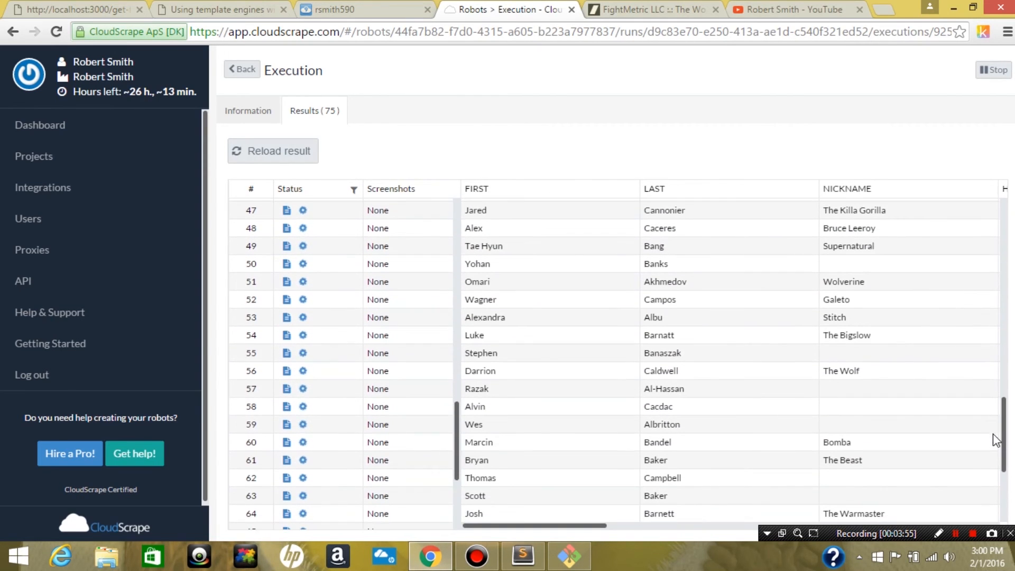
pyautogui.scroll(-3)
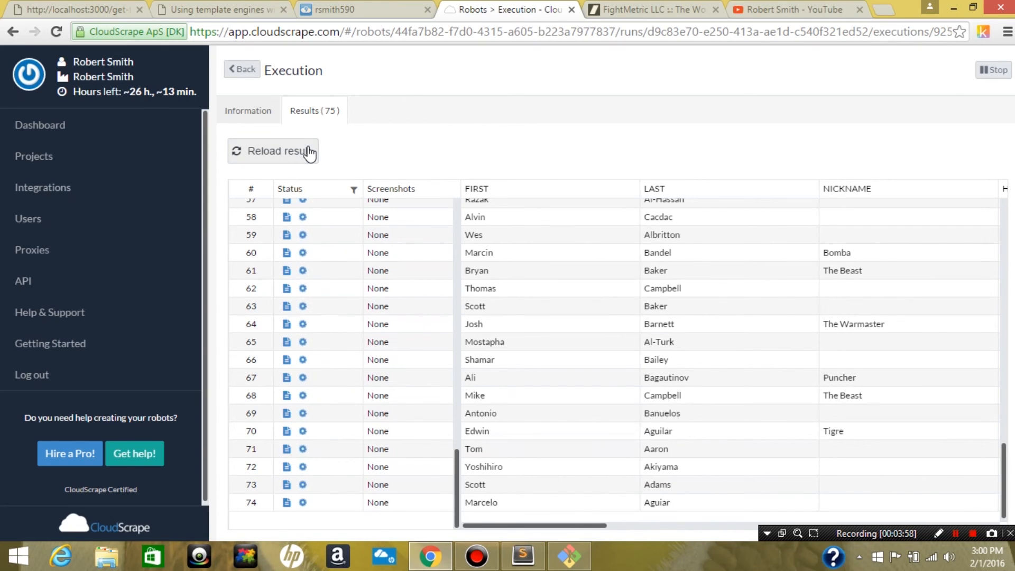
pyautogui.click(271, 150)
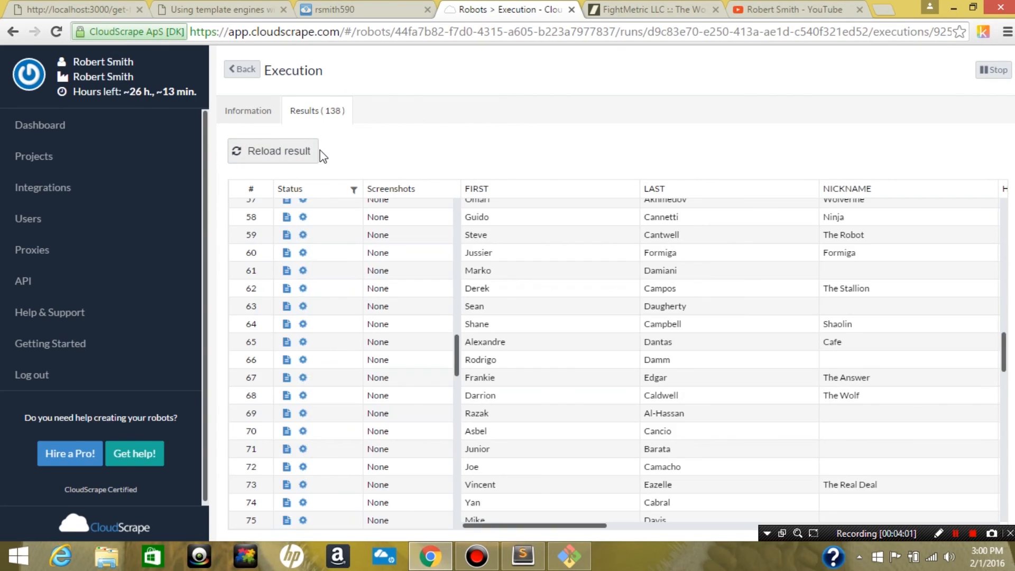
pyautogui.click(272, 151)
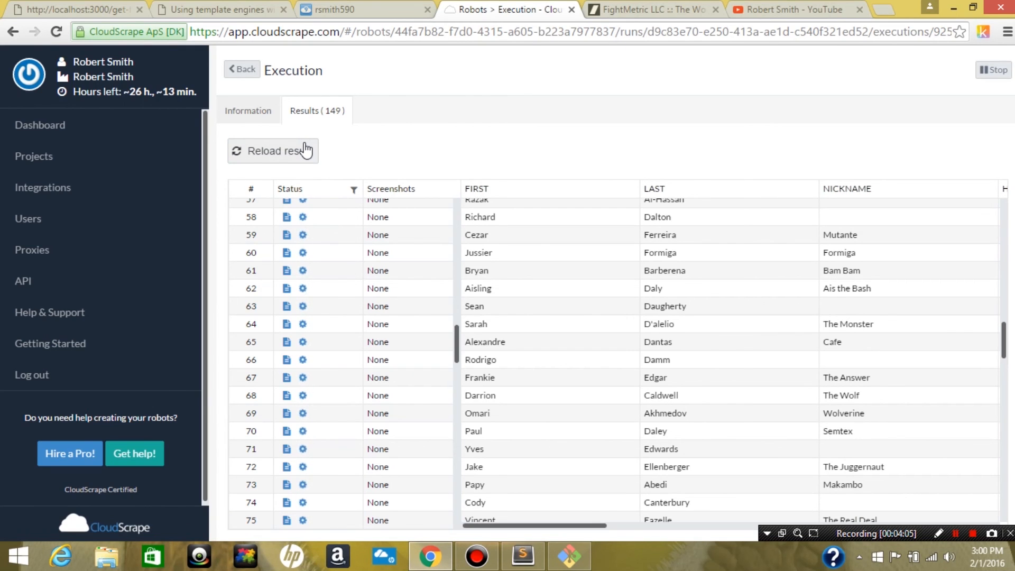
pyautogui.moveTo(781, 477)
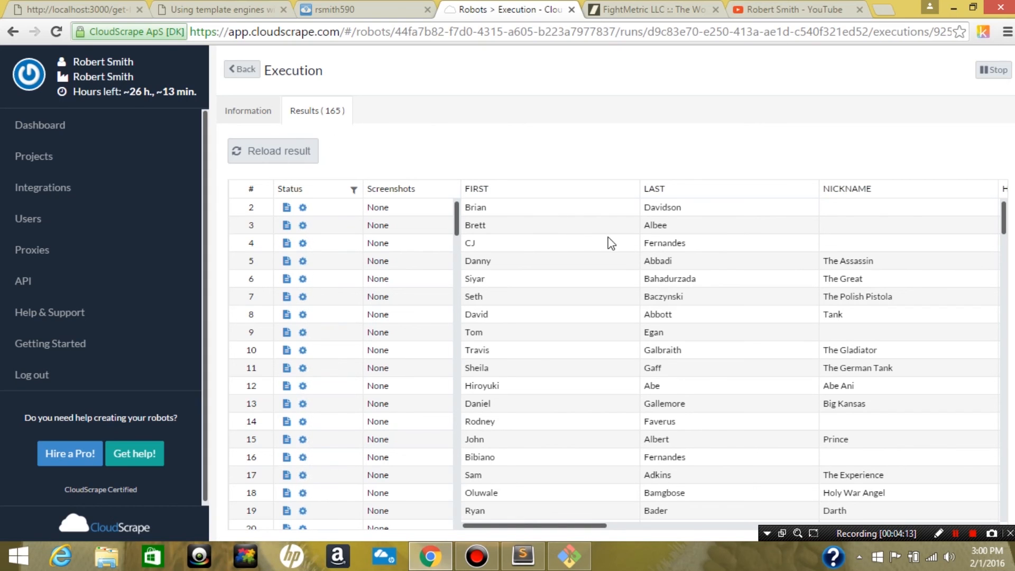
pyautogui.moveTo(726, 229)
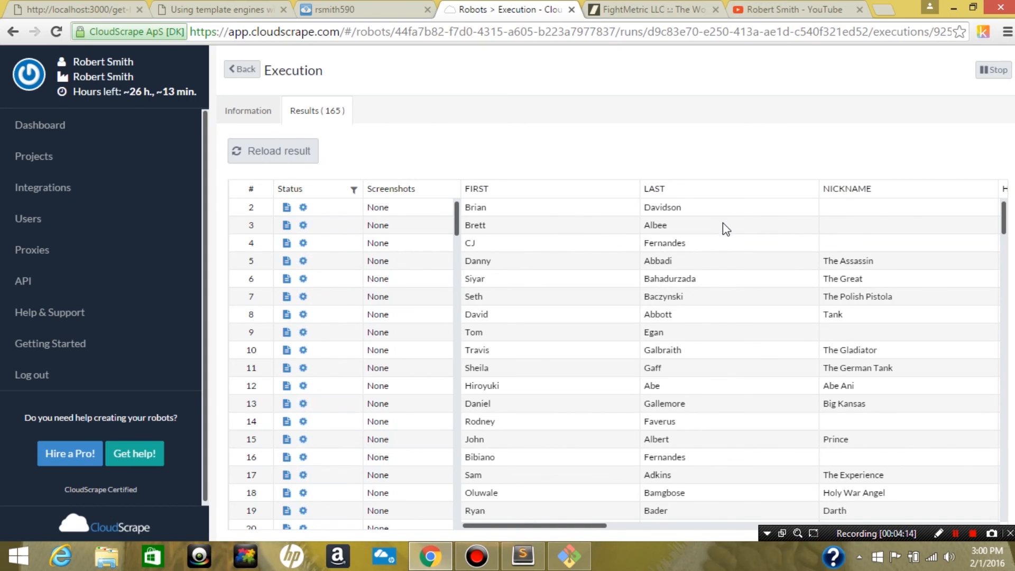